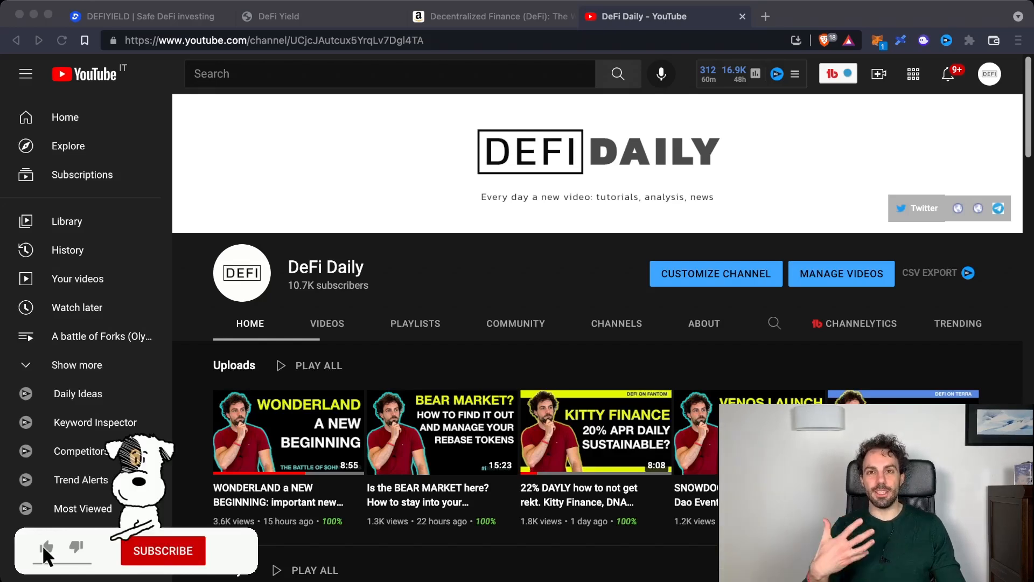
Leave the DeFi Daily YouTube channel and switch to the DeFiYield homepage tab.
{"action": "left_click", "coordinate": [162, 550]}
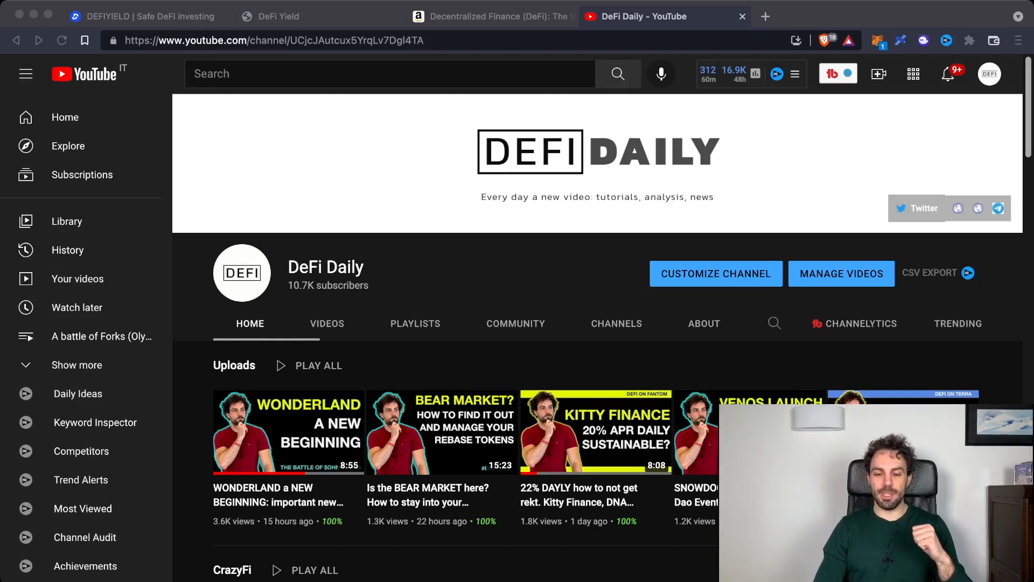
{"action": "left_click", "coordinate": [139, 16]}
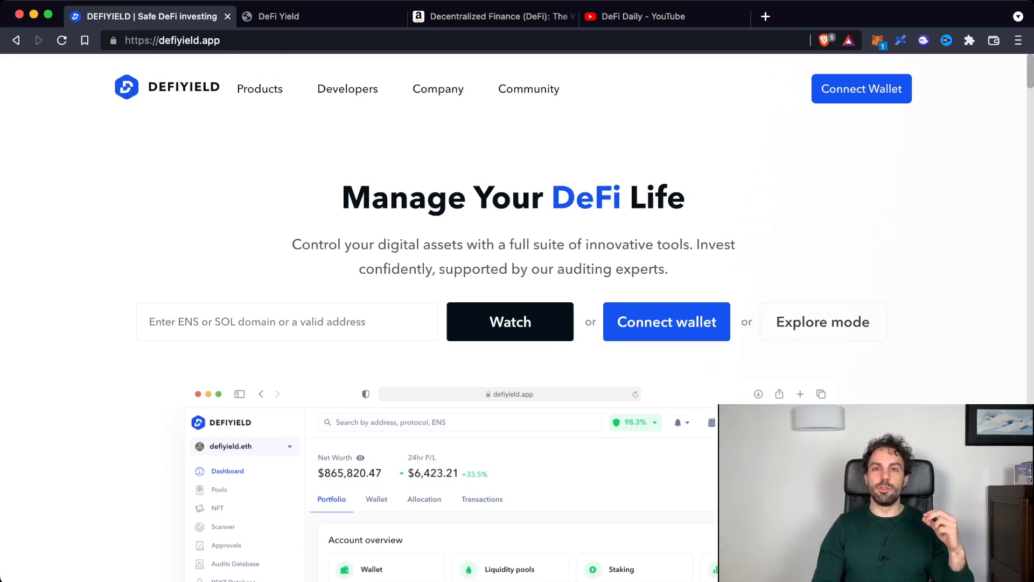
Scroll the homepage past product previews to the Integrated Networks and Coming Soon sections.
{"action": "scroll", "scroll_direction": "down", "scroll_amount": 3}
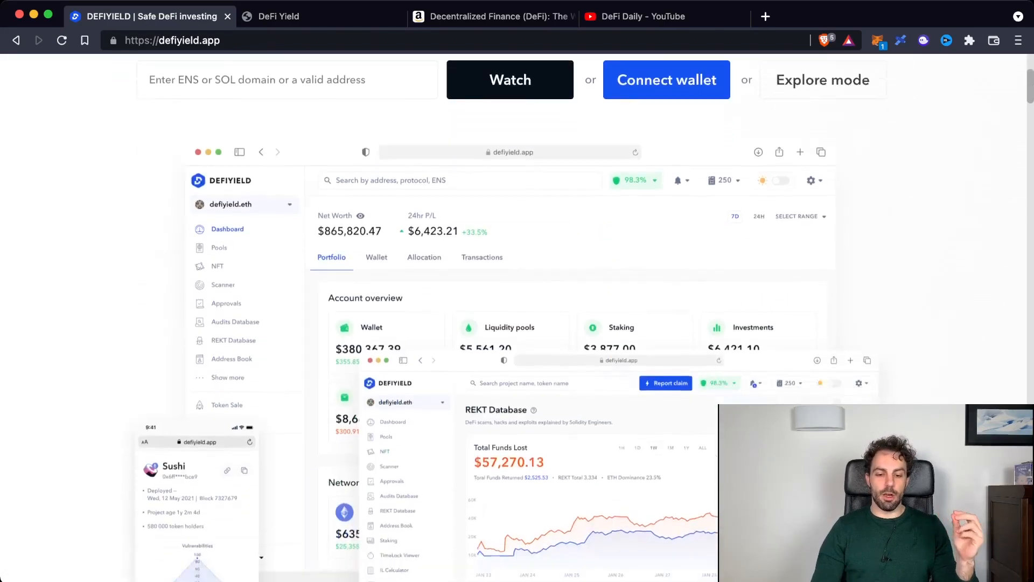
{"action": "scroll", "scroll_direction": "down", "scroll_amount": 3}
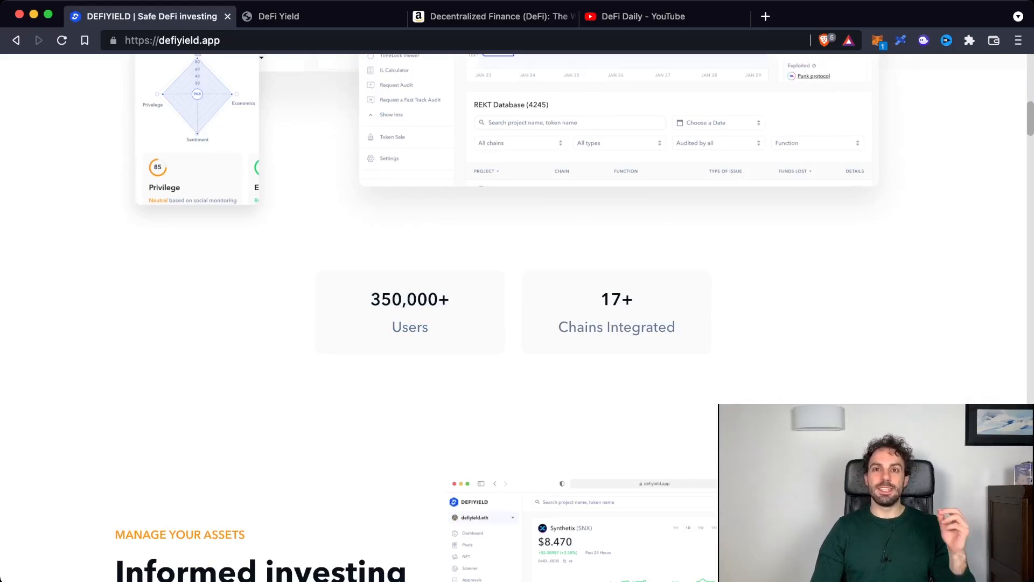
{"action": "scroll", "scroll_direction": "down", "scroll_amount": 3}
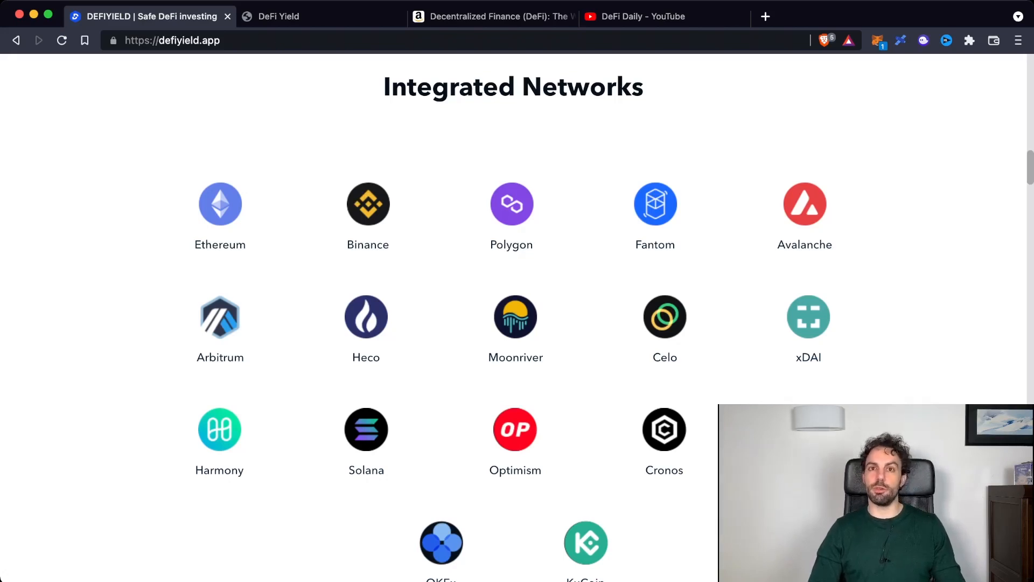
{"action": "scroll", "scroll_direction": "down", "scroll_amount": 3}
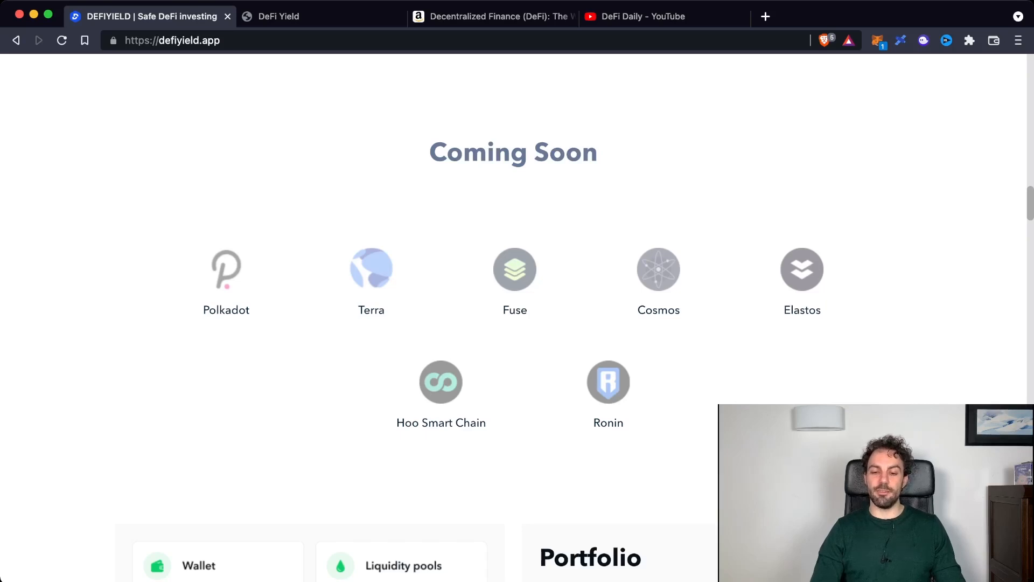
{"action": "scroll", "scroll_direction": "down", "scroll_amount": 3}
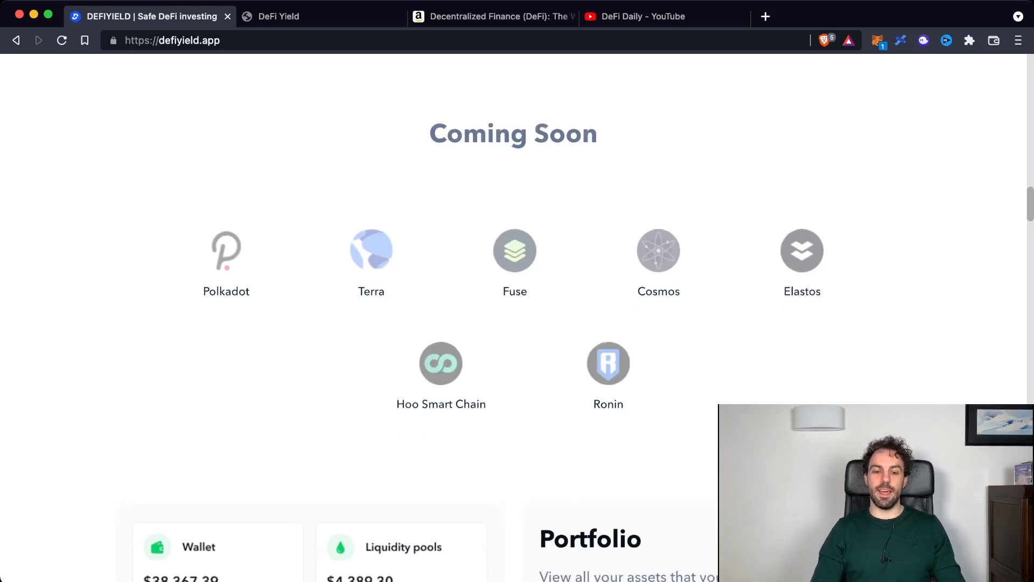
{"action": "scroll", "scroll_direction": "down", "scroll_amount": 3}
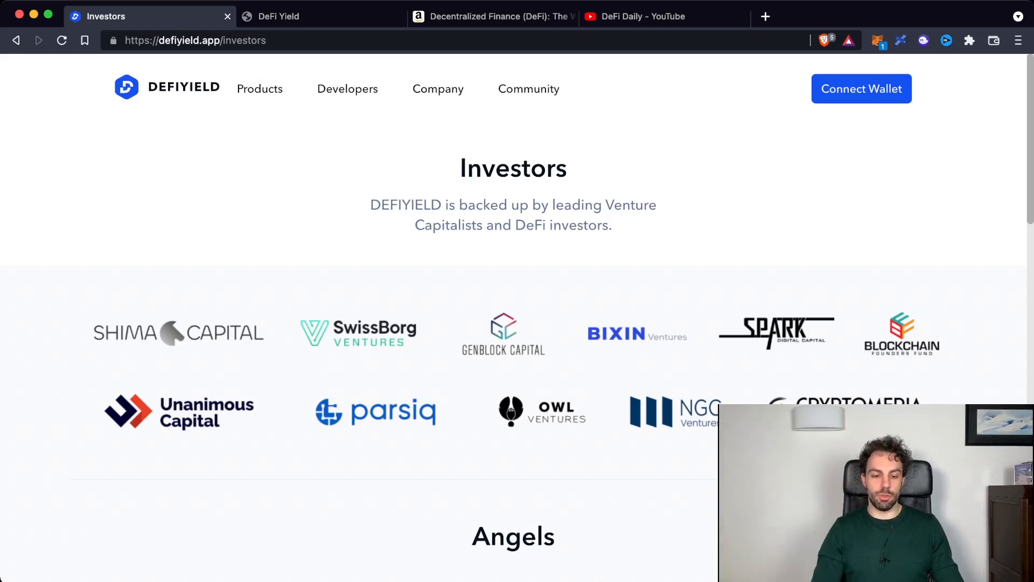
Scroll through the VC logos, Angels and Key Opinion Leaders Investors & Partners sections.
{"action": "scroll", "scroll_direction": "down", "scroll_amount": 3}
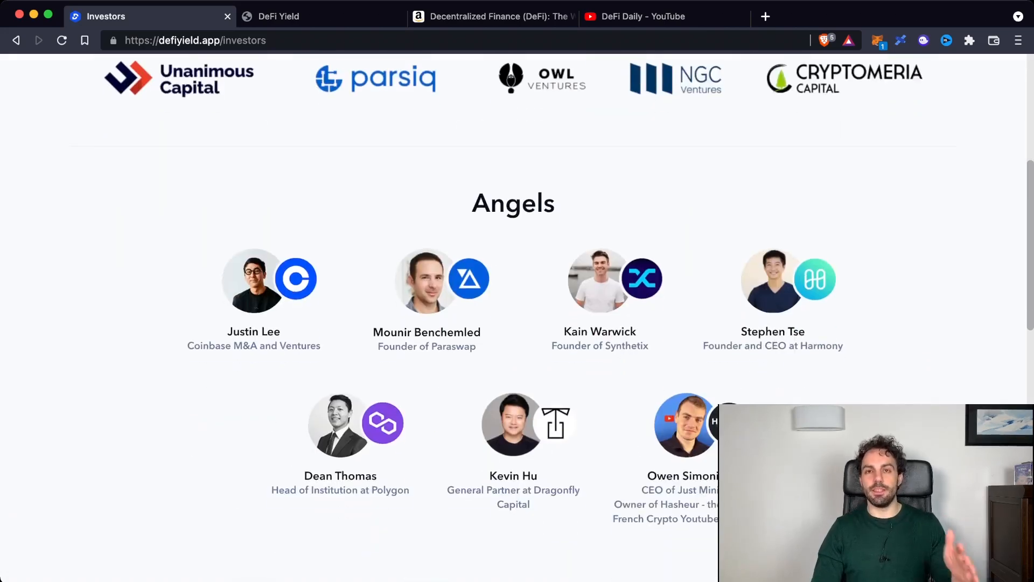
{"action": "scroll", "scroll_direction": "down", "scroll_amount": 3}
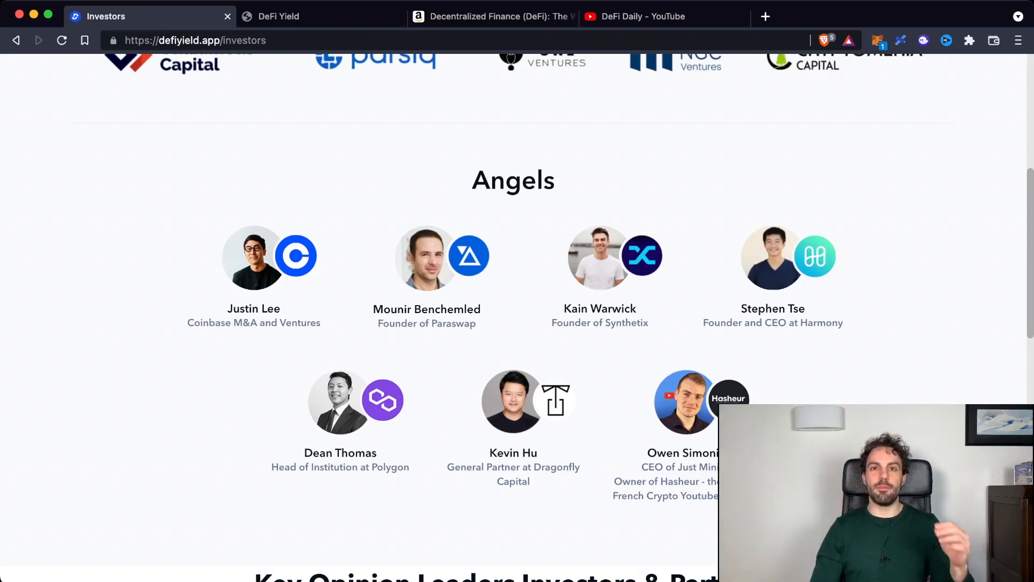
{"action": "scroll", "scroll_direction": "down", "scroll_amount": 3}
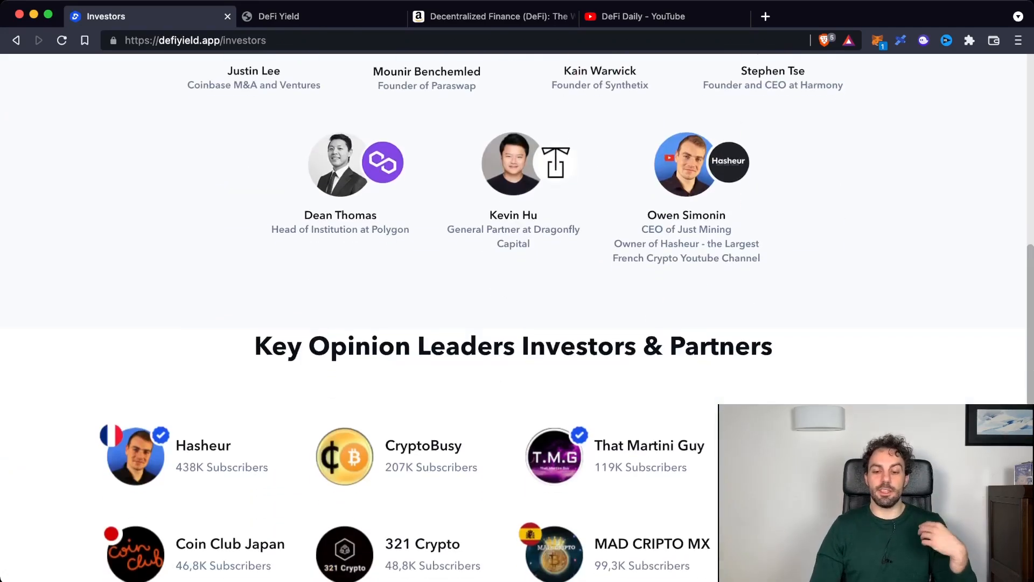
{"action": "scroll", "scroll_direction": "down", "scroll_amount": 3}
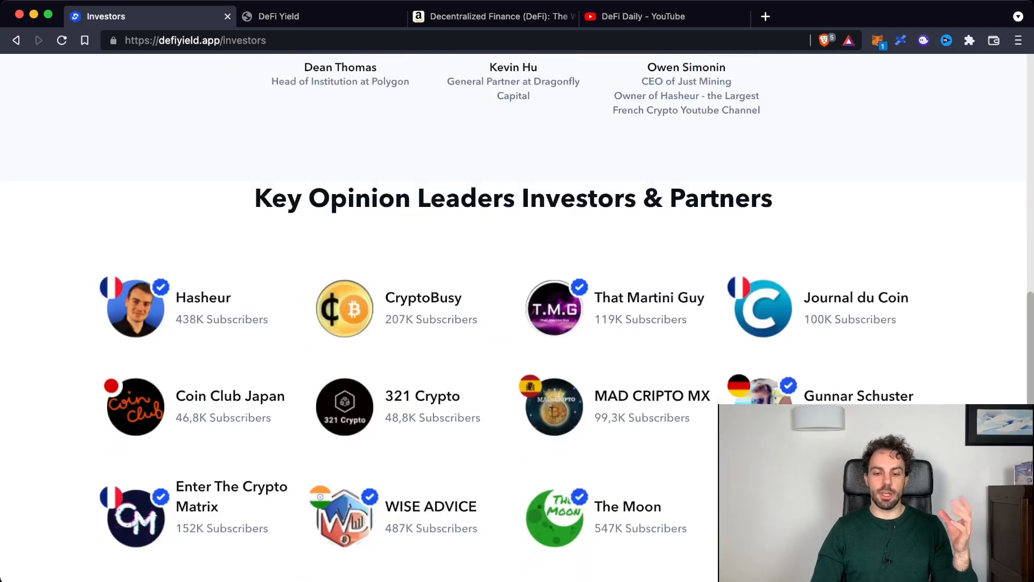
{"action": "scroll", "scroll_direction": "down", "scroll_amount": 3}
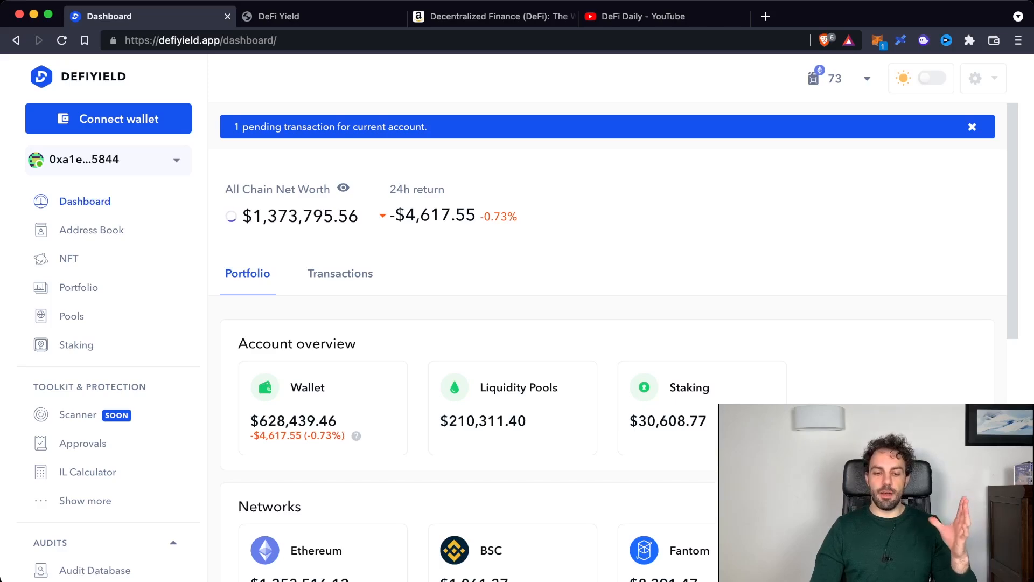
Scroll the dashboard down to the Networks section for the BSC chain card.
{"action": "scroll", "scroll_direction": "down", "scroll_amount": 3}
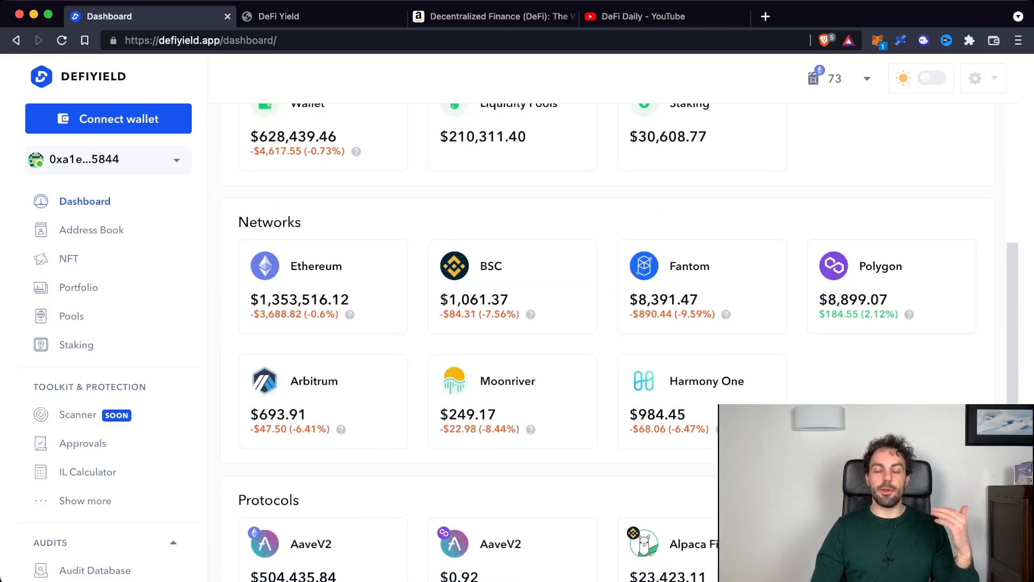
{"action": "scroll", "scroll_direction": "down", "scroll_amount": 3}
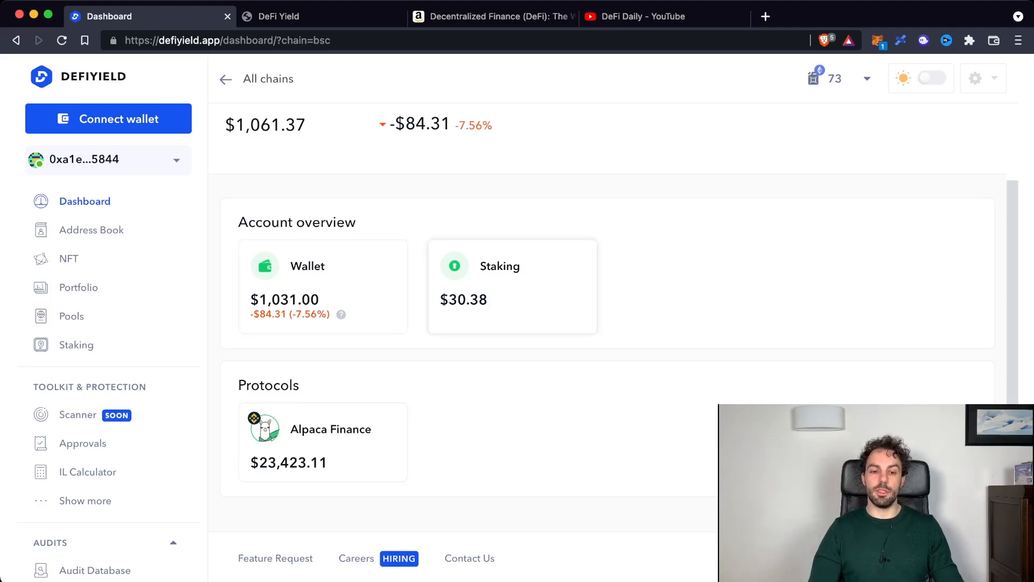
Return to all chains and open the $504,435.84 AaveV2 position on Ethereum.
{"action": "left_click", "coordinate": [225, 79]}
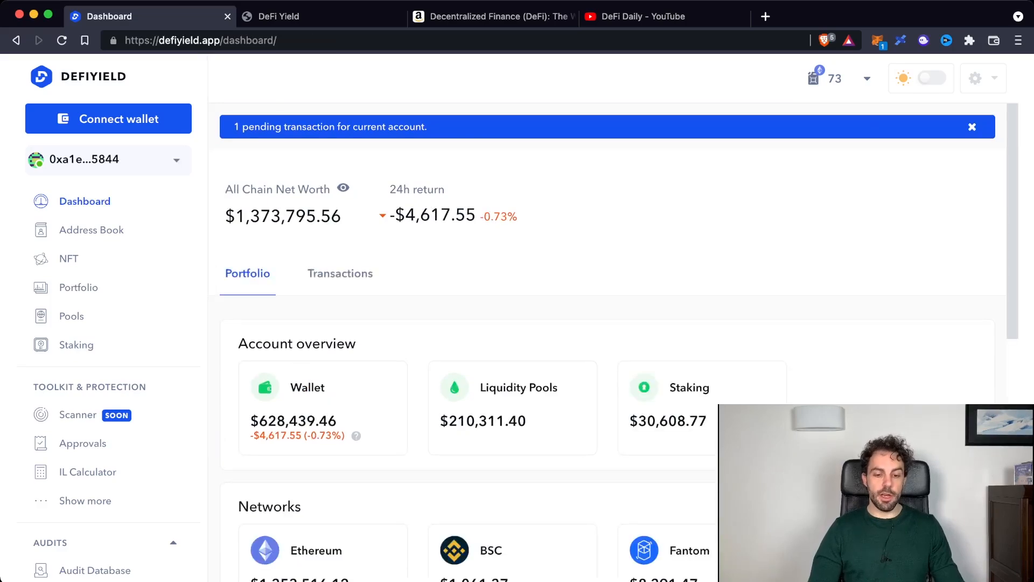
{"action": "scroll", "scroll_direction": "down", "scroll_amount": 3}
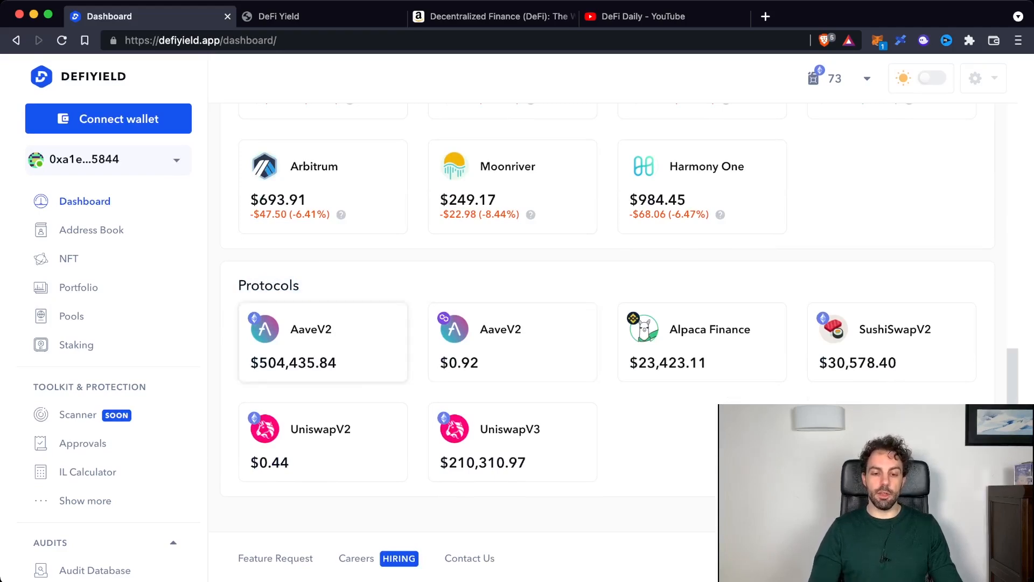
{"action": "left_click", "coordinate": [310, 342]}
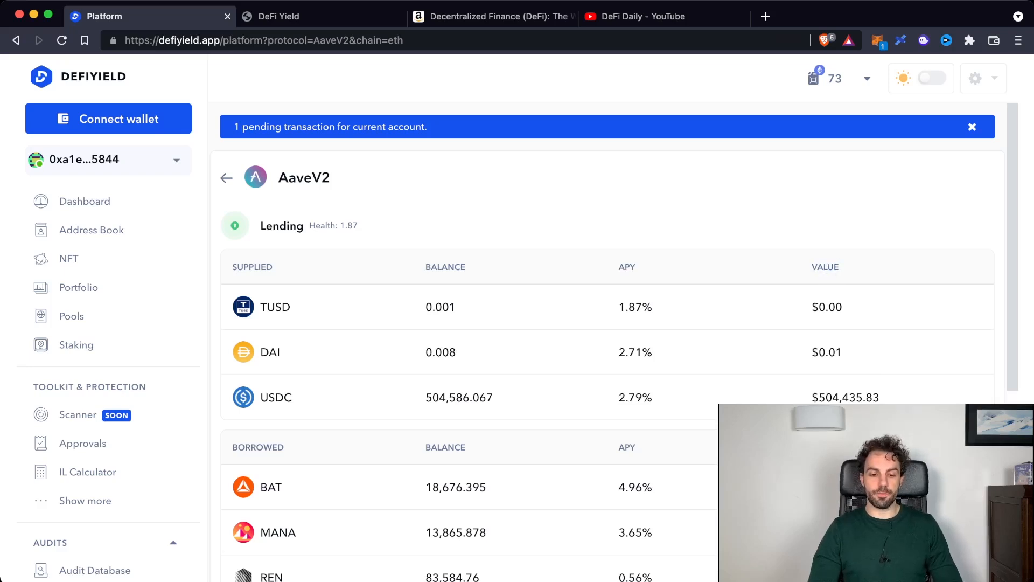
Scroll the AaveV2 page down to the Borrowed assets table rows.
{"action": "scroll", "scroll_direction": "down", "scroll_amount": 3}
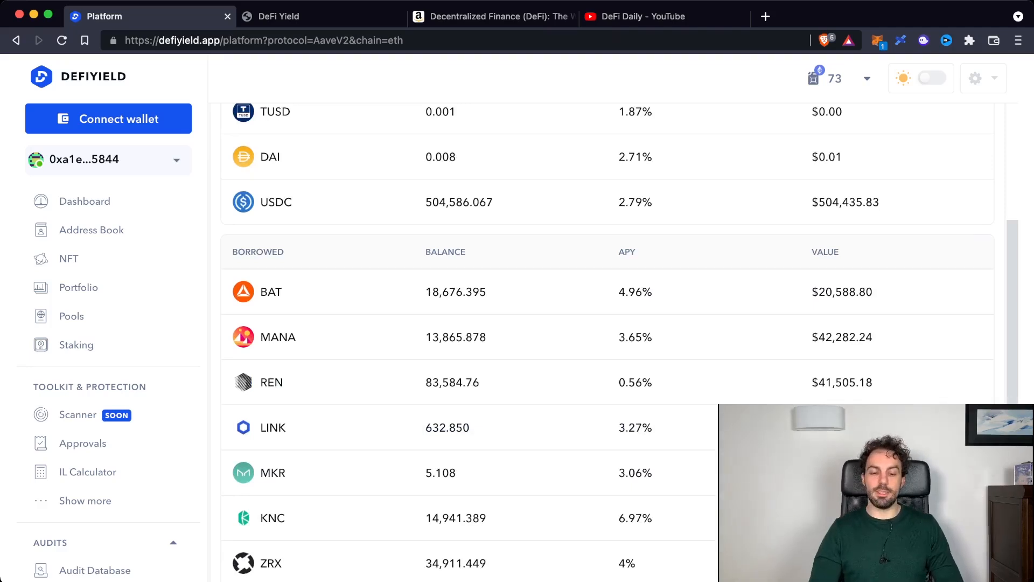
{"action": "scroll", "scroll_direction": "down", "scroll_amount": 3}
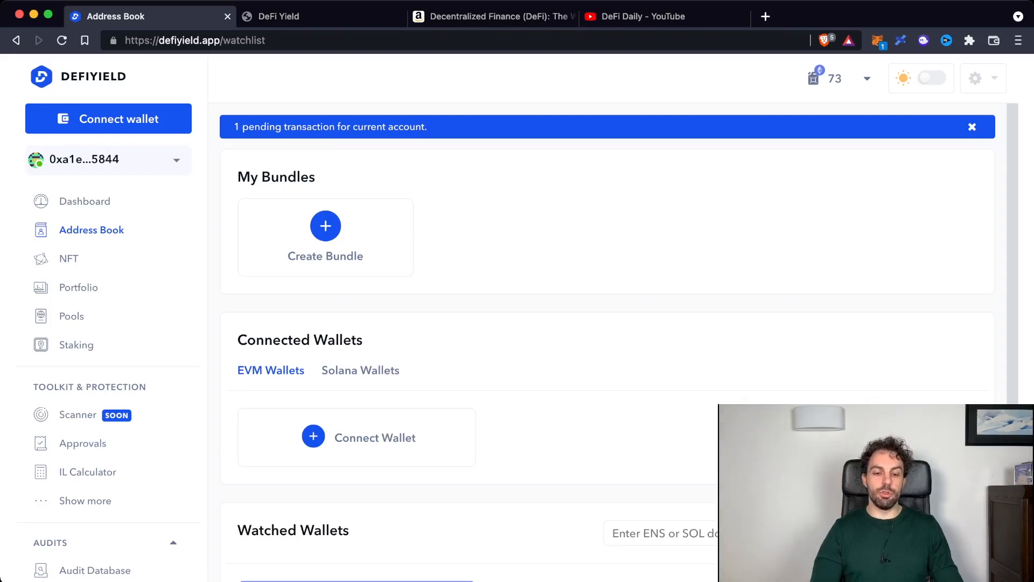
Scroll the Address Book down to the watched wallets section.
{"action": "scroll", "scroll_direction": "down", "scroll_amount": 3}
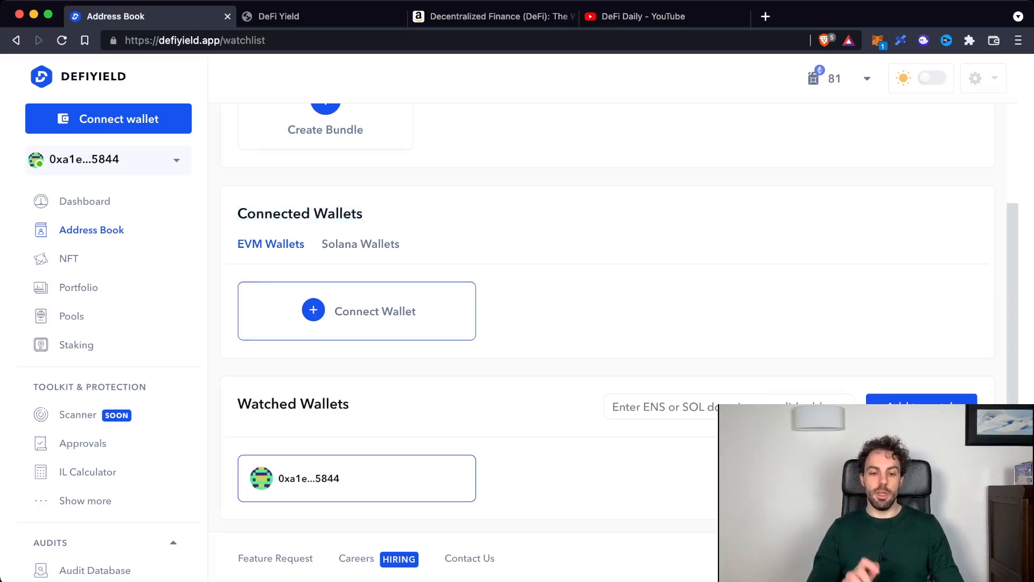
View the Connect EVM Wallet options under Connected Wallets, then dismiss them.
{"action": "left_click", "coordinate": [357, 311]}
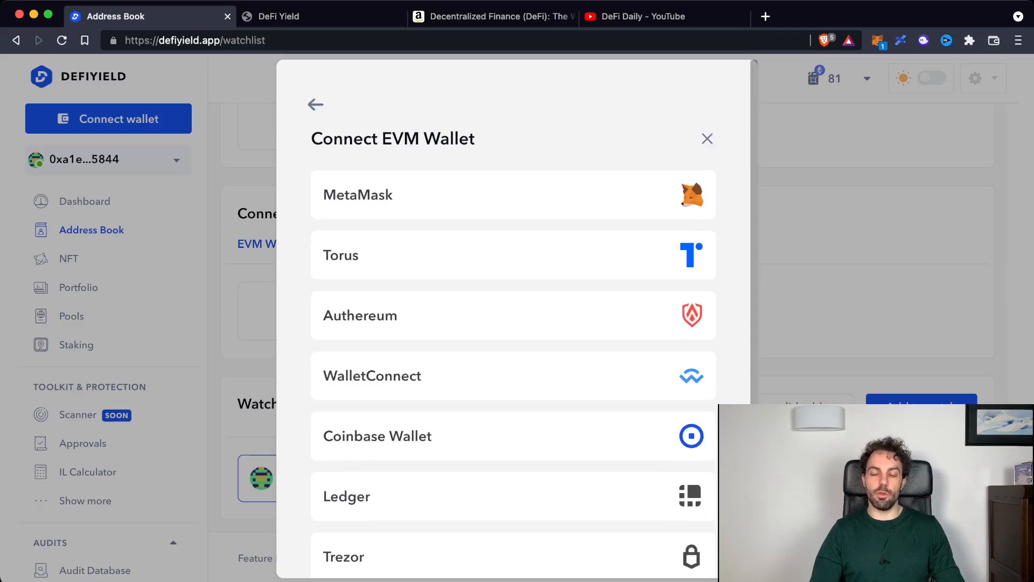
{"action": "left_click", "coordinate": [707, 139]}
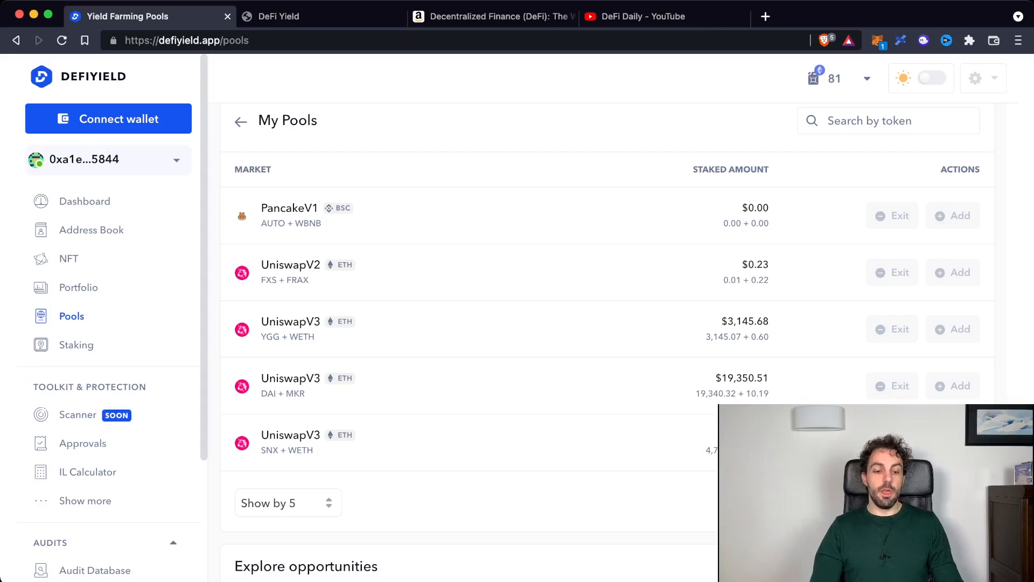
Go to the Staking page and scroll past My Staking to Explore opportunities.
{"action": "left_click", "coordinate": [75, 345]}
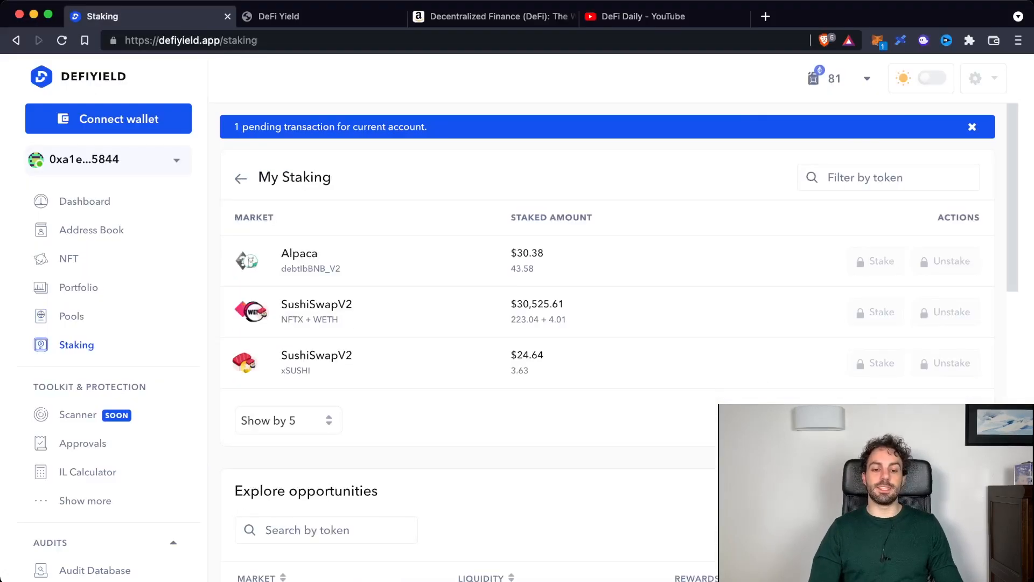
{"action": "scroll", "scroll_direction": "down", "scroll_amount": 3}
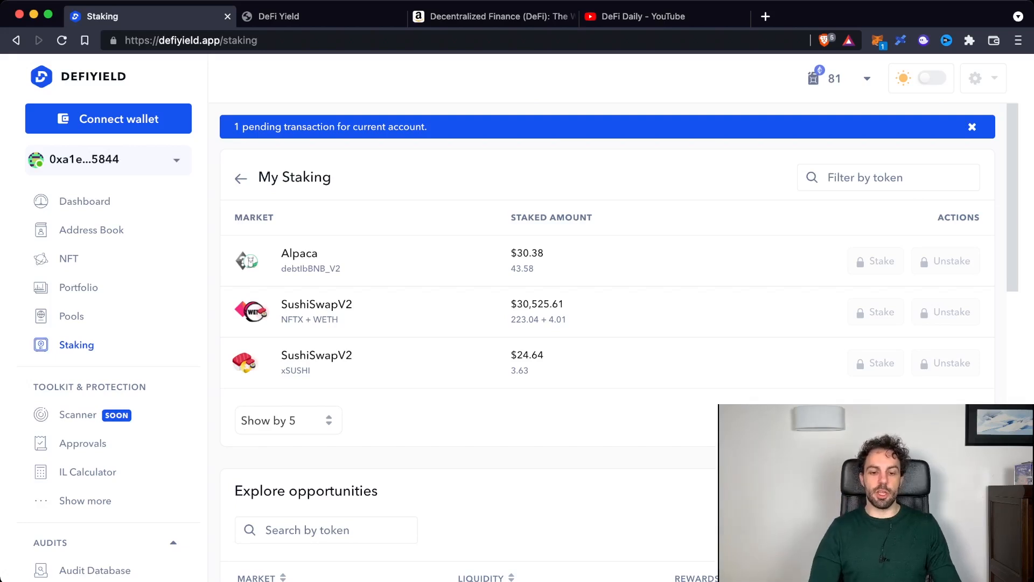
{"action": "scroll", "scroll_direction": "down", "scroll_amount": 3}
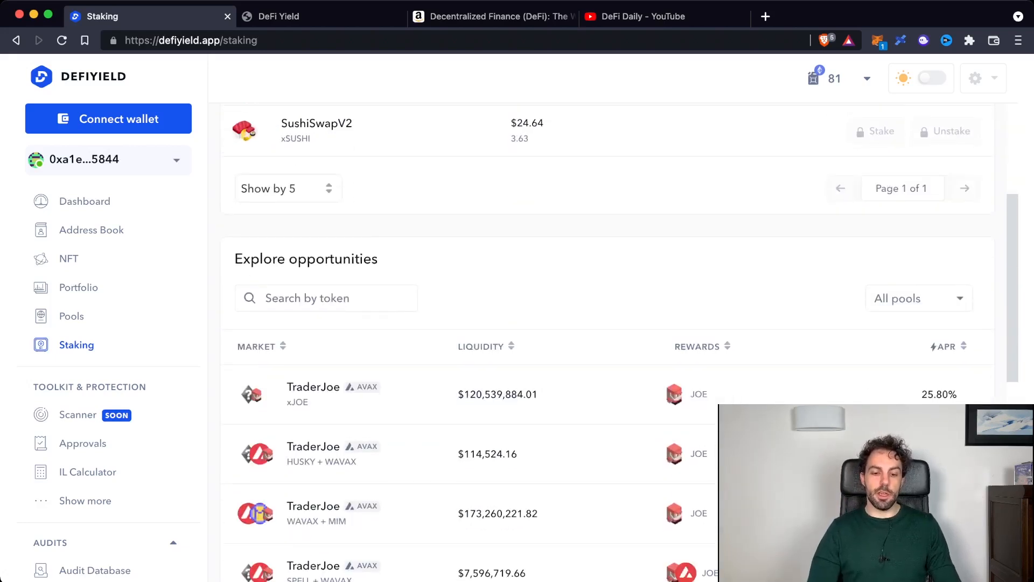
{"action": "scroll", "scroll_direction": "down", "scroll_amount": 3}
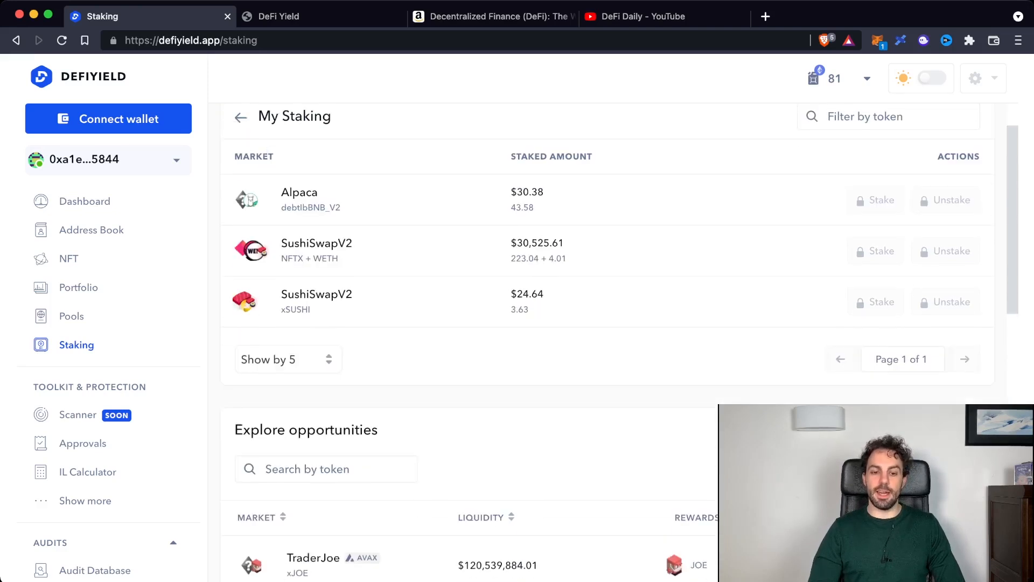
{"action": "scroll", "scroll_direction": "down", "scroll_amount": 3}
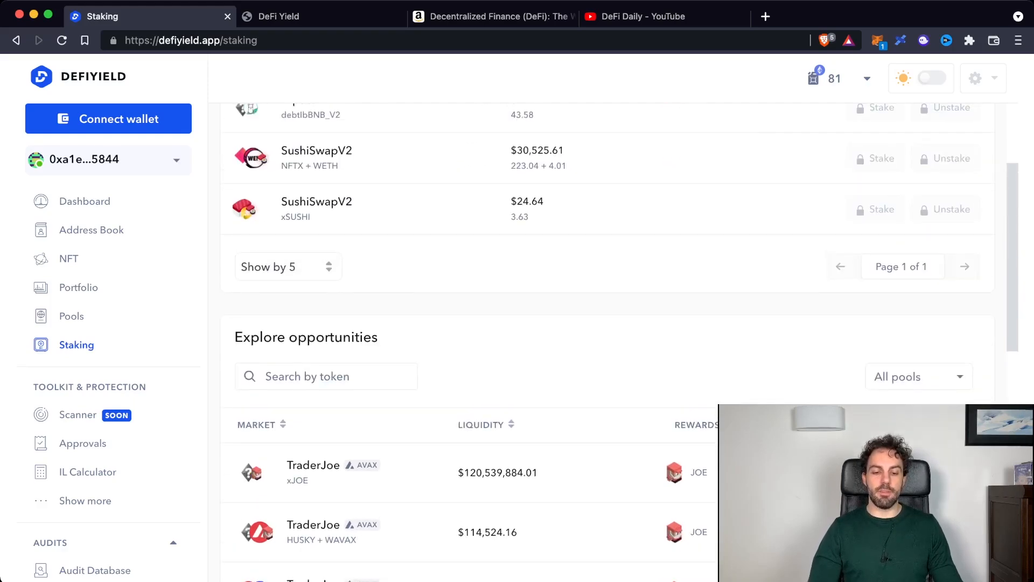
Filter staking opportunities by 'ETH', showing TraderJoe's WAVAX + ETH and USDT + ETH pools.
{"action": "type", "text": "ETH"}
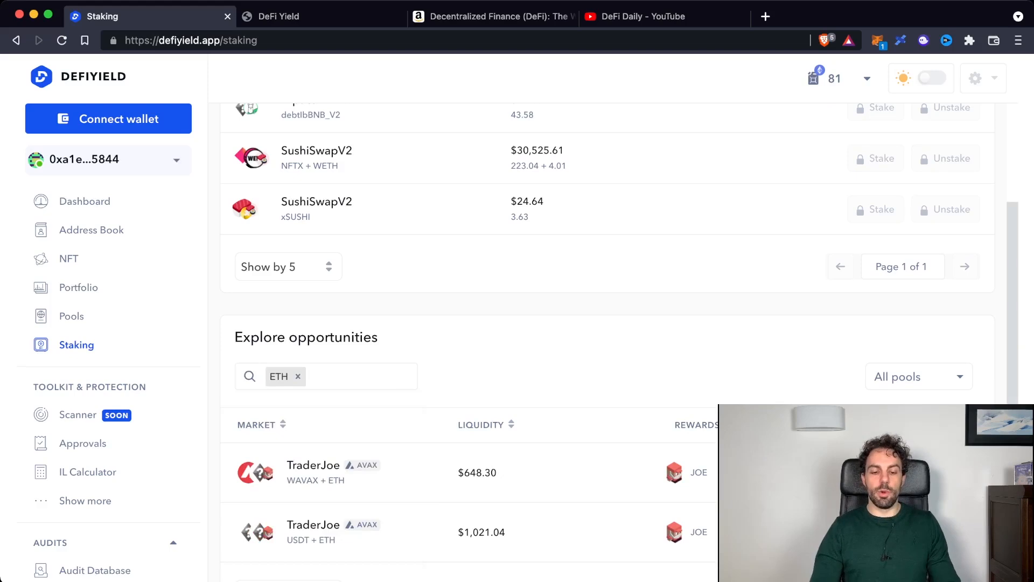
{"action": "scroll", "scroll_direction": "down", "scroll_amount": 3}
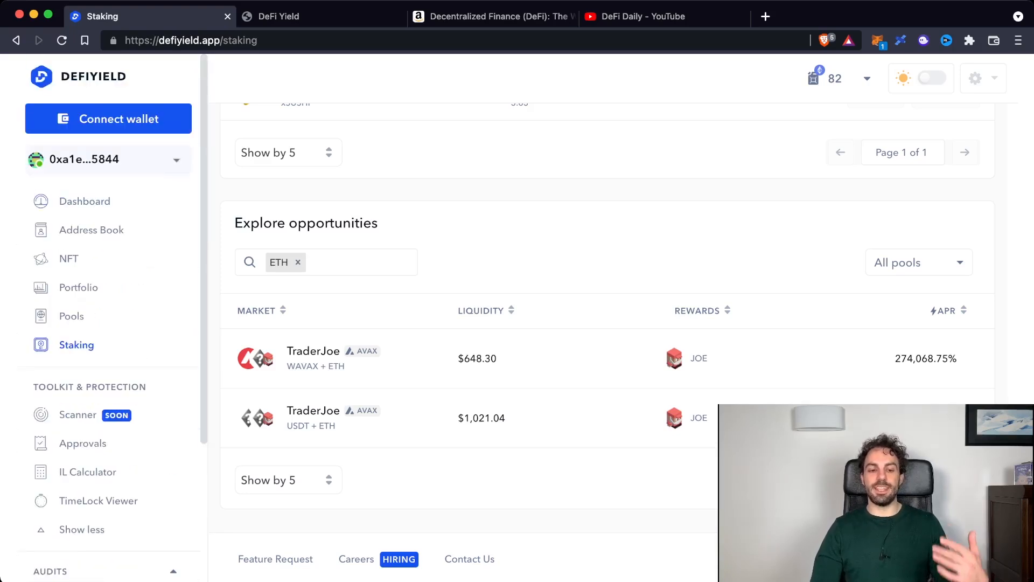
{"action": "scroll", "scroll_direction": "down", "scroll_amount": 3}
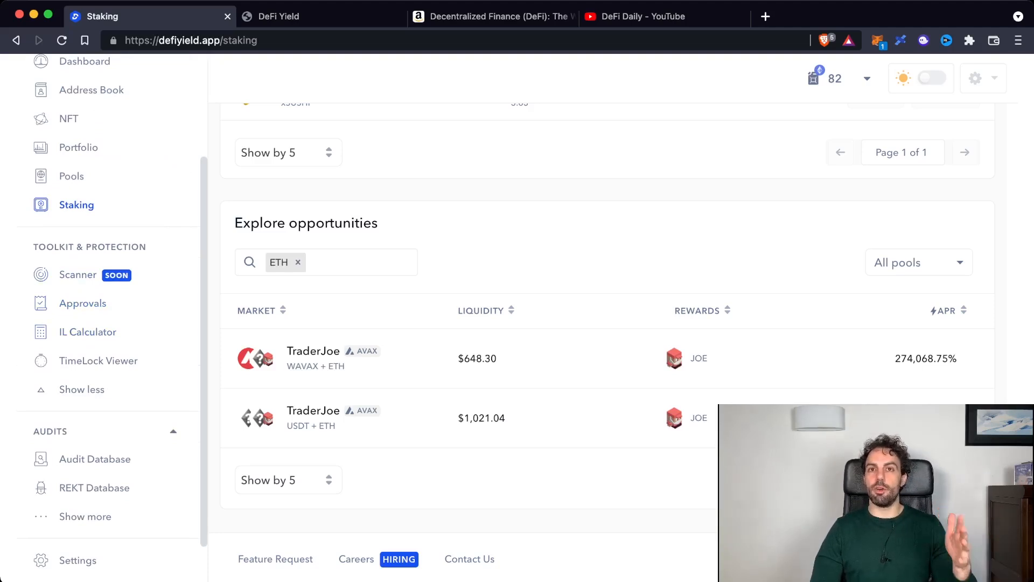
{"action": "scroll", "scroll_direction": "down", "scroll_amount": 3}
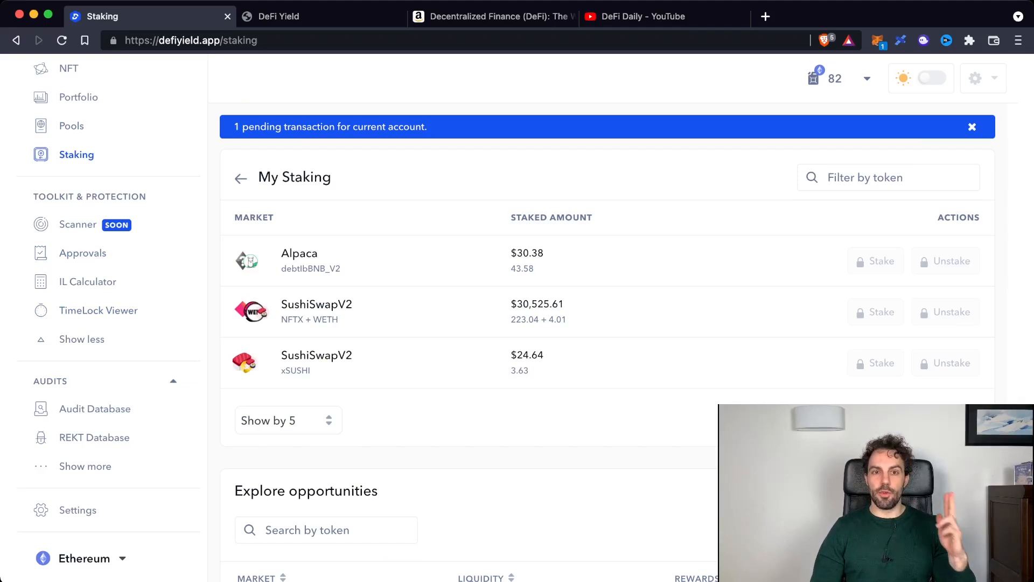
Review the Approvals page's total risk exposure and unlimited token allowances, then head to the IL Calculator.
{"action": "left_click", "coordinate": [83, 252]}
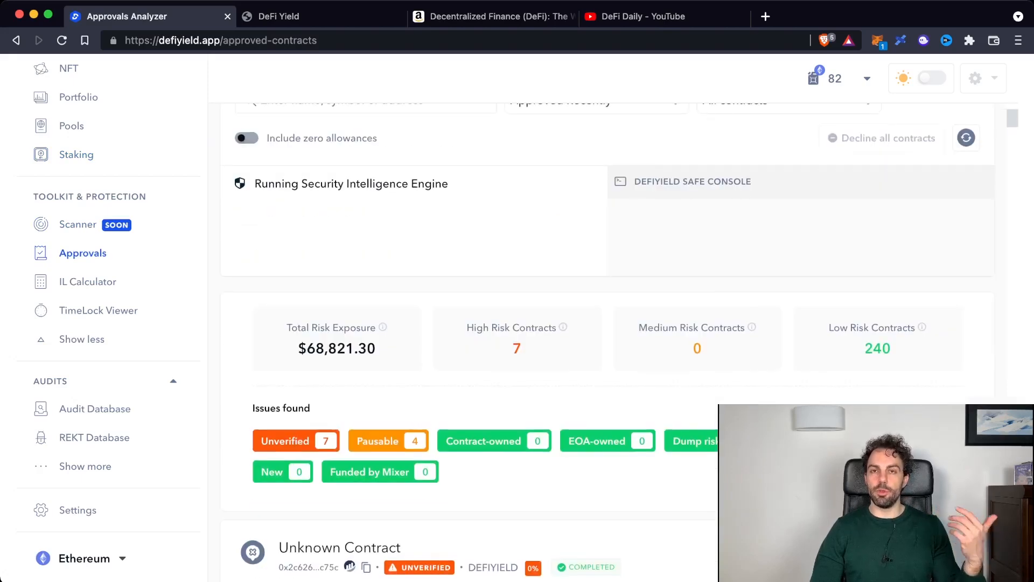
{"action": "scroll", "scroll_direction": "down", "scroll_amount": 3}
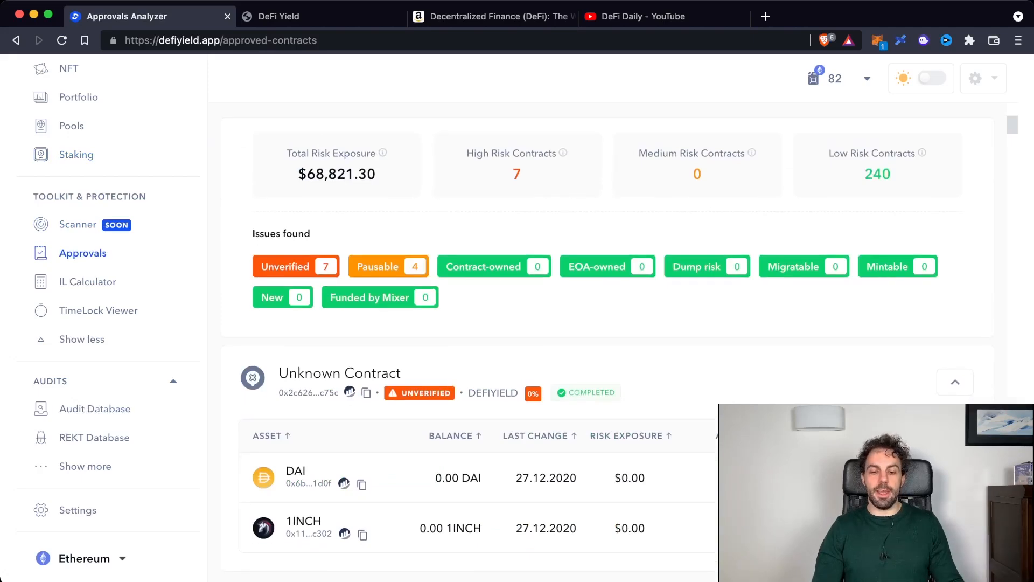
{"action": "scroll", "scroll_direction": "down", "scroll_amount": 3}
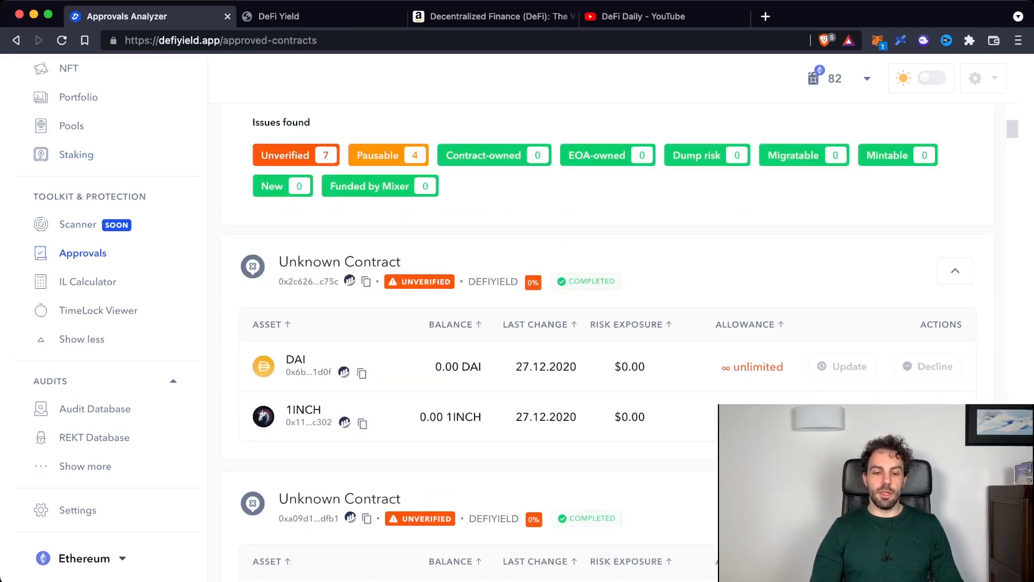
{"action": "scroll", "scroll_direction": "down", "scroll_amount": 3}
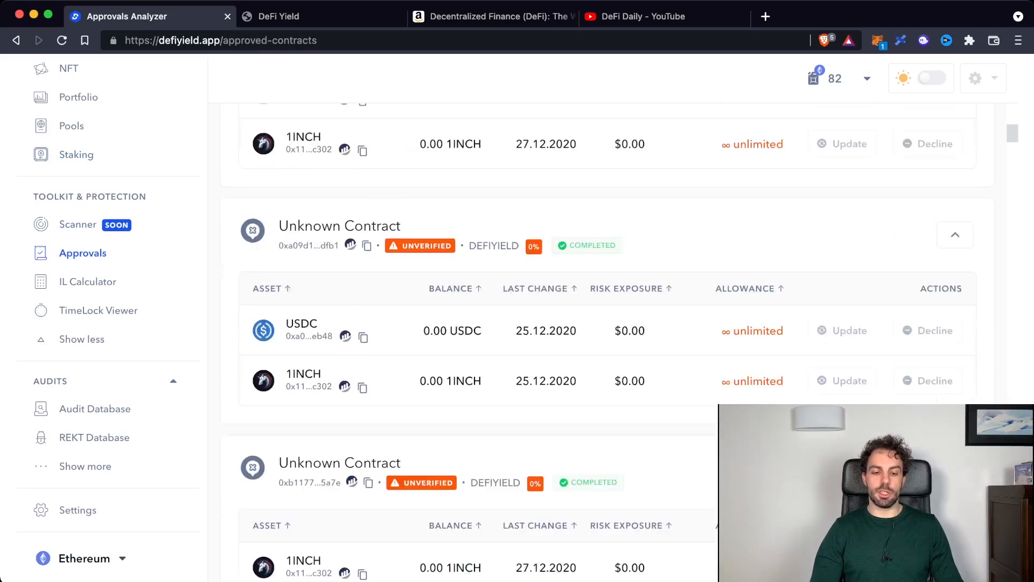
{"action": "scroll", "scroll_direction": "down", "scroll_amount": 3}
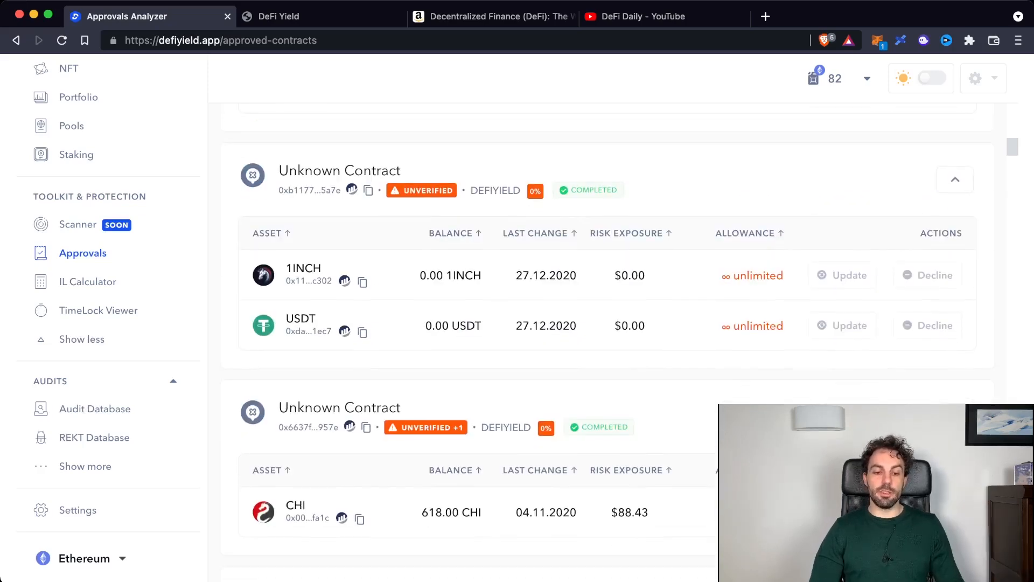
{"action": "scroll", "scroll_direction": "down", "scroll_amount": 3}
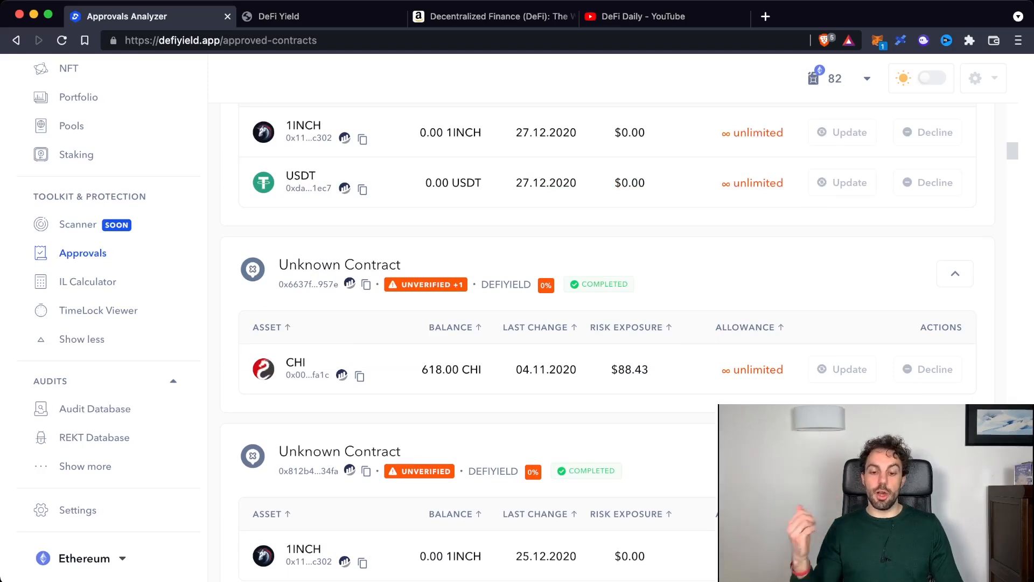
{"action": "scroll", "scroll_direction": "down", "scroll_amount": 3}
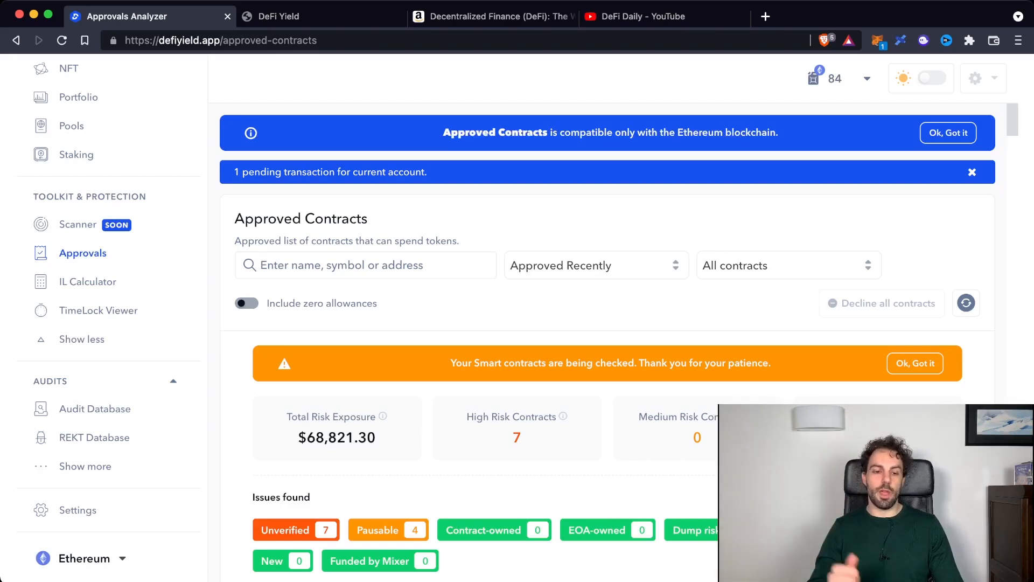
{"action": "mouse_move", "coordinate": [87, 281]}
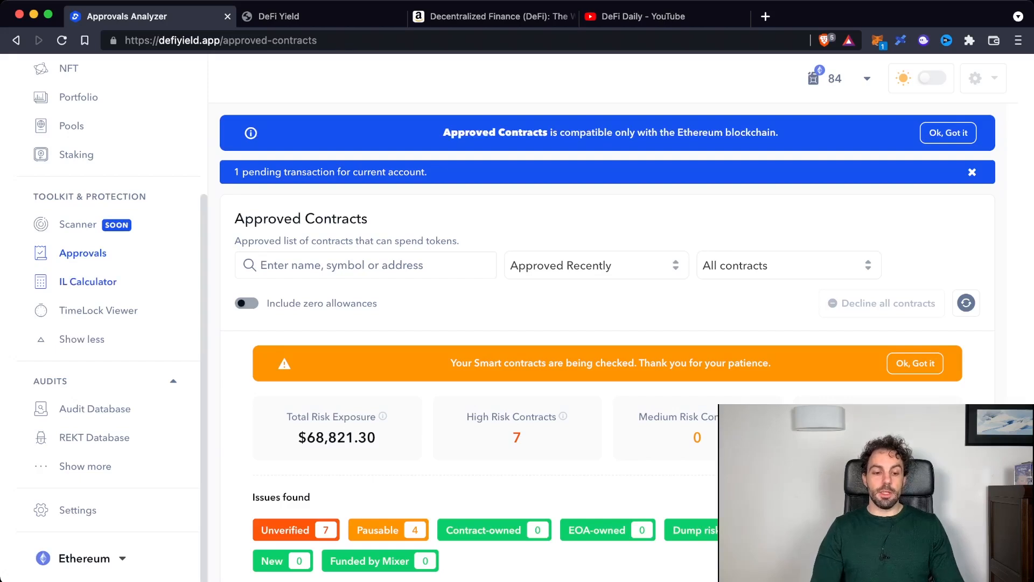
{"action": "left_click", "coordinate": [88, 281]}
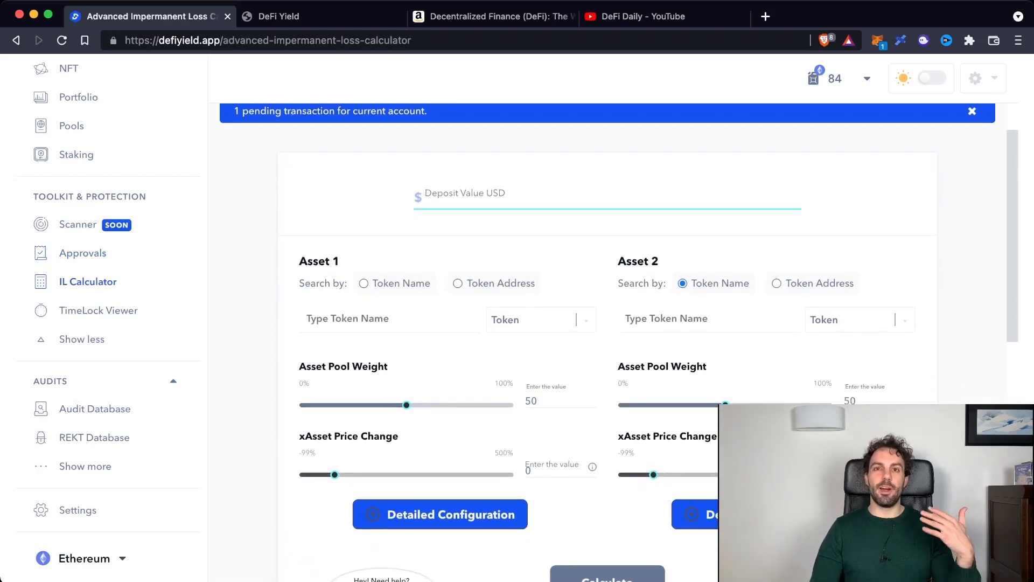
Switch to the advanced impermanent loss calculator, landing on the timelock viewer's wallet prompt.
{"action": "left_click", "coordinate": [972, 111]}
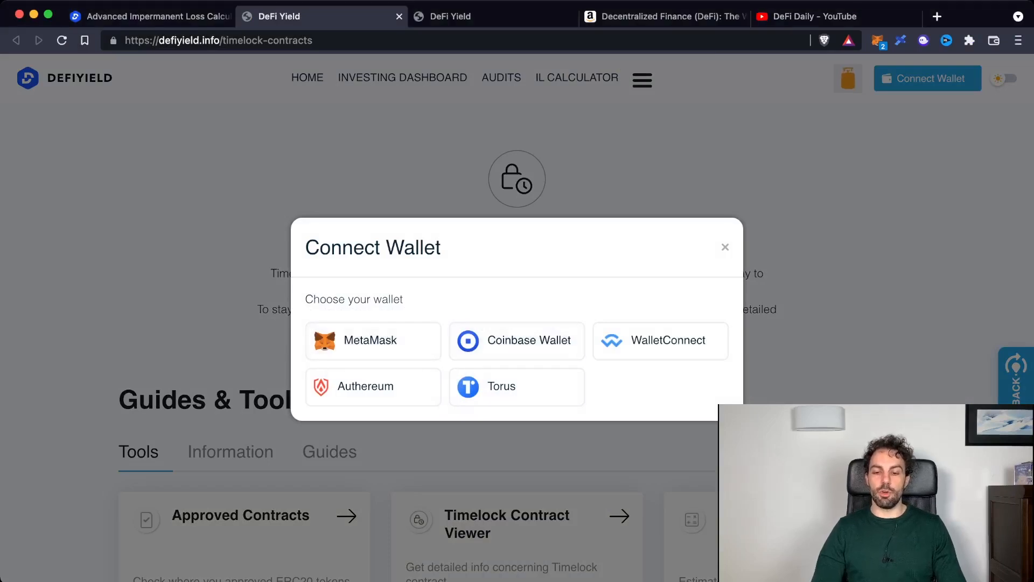
Dismiss the Connect Wallet prompt and browse the Guides & Tools list on defiyield.info.
{"action": "left_click", "coordinate": [725, 247]}
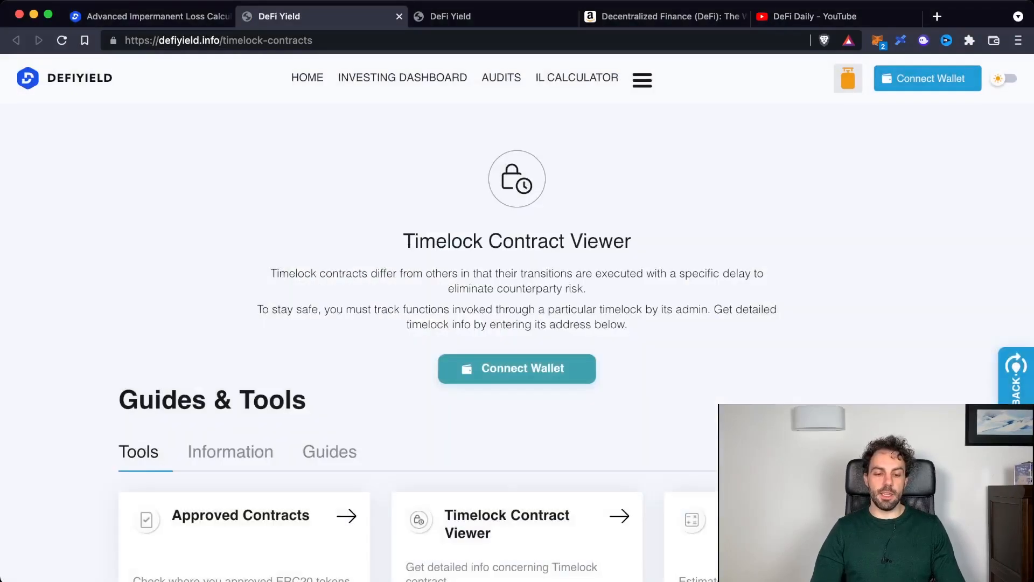
{"action": "scroll", "scroll_direction": "down", "scroll_amount": 3}
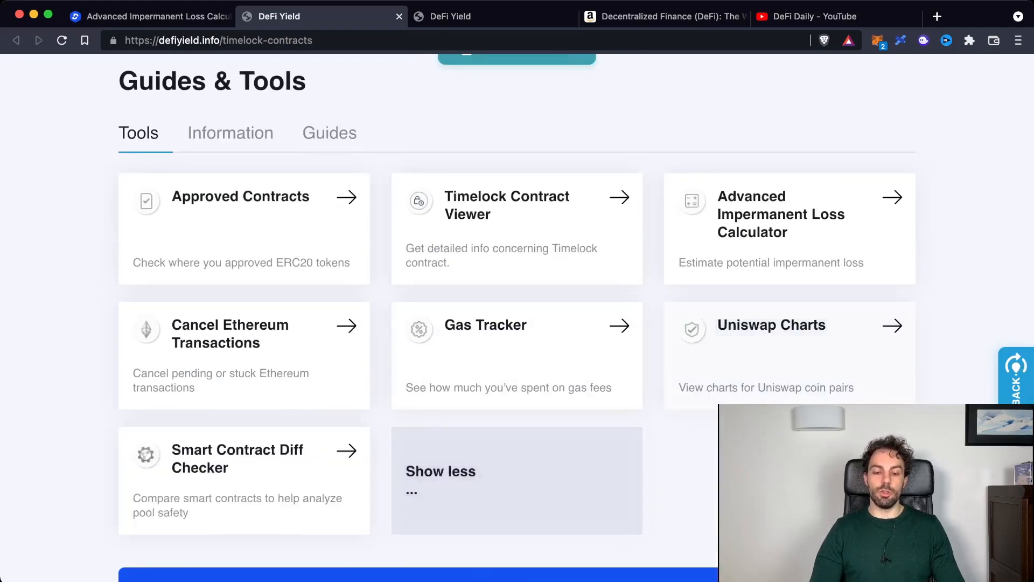
{"action": "scroll", "scroll_direction": "down", "scroll_amount": 3}
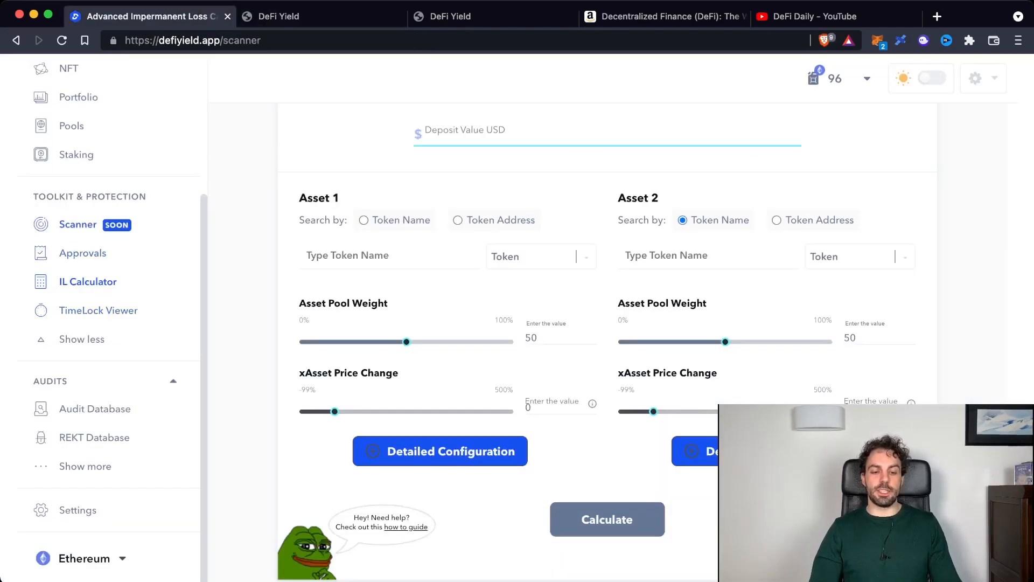
View the Scanner's coming-soon notice with its name and email signup form for early testers.
{"action": "left_click", "coordinate": [78, 225]}
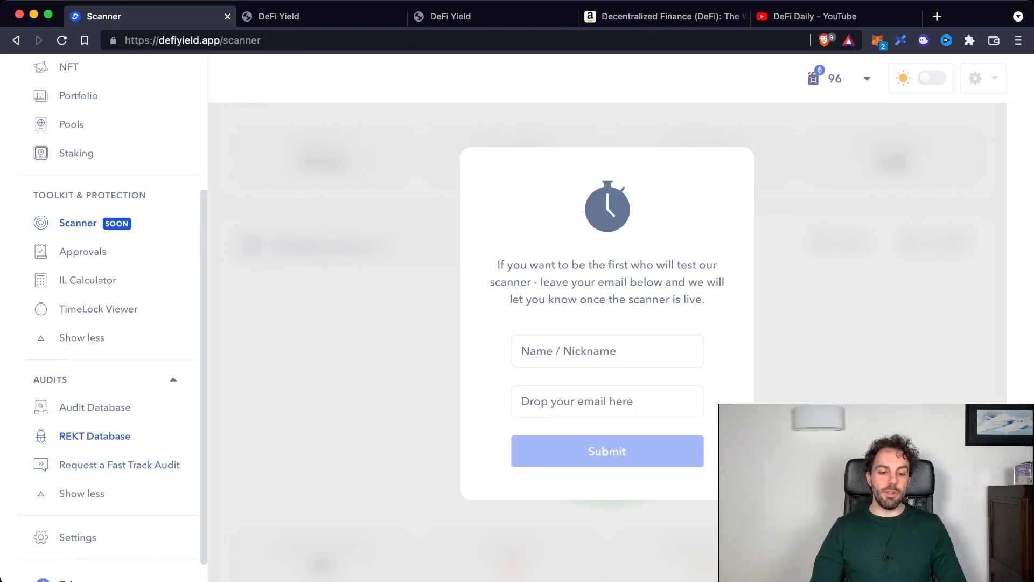
{"action": "scroll", "scroll_direction": "down", "scroll_amount": 3}
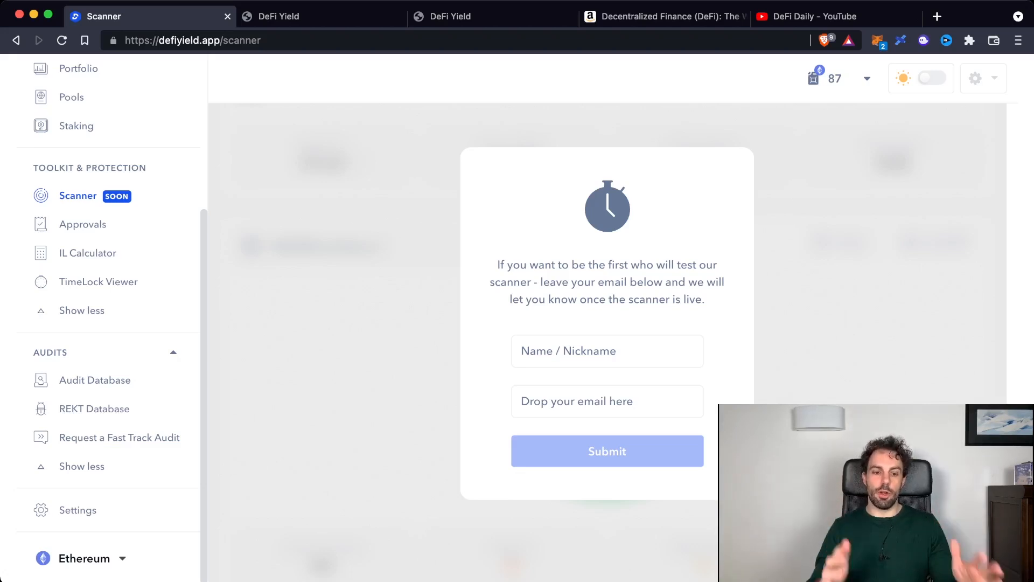
Show the Audit Database with all auditors and all chains included in the filters.
{"action": "left_click", "coordinate": [95, 380]}
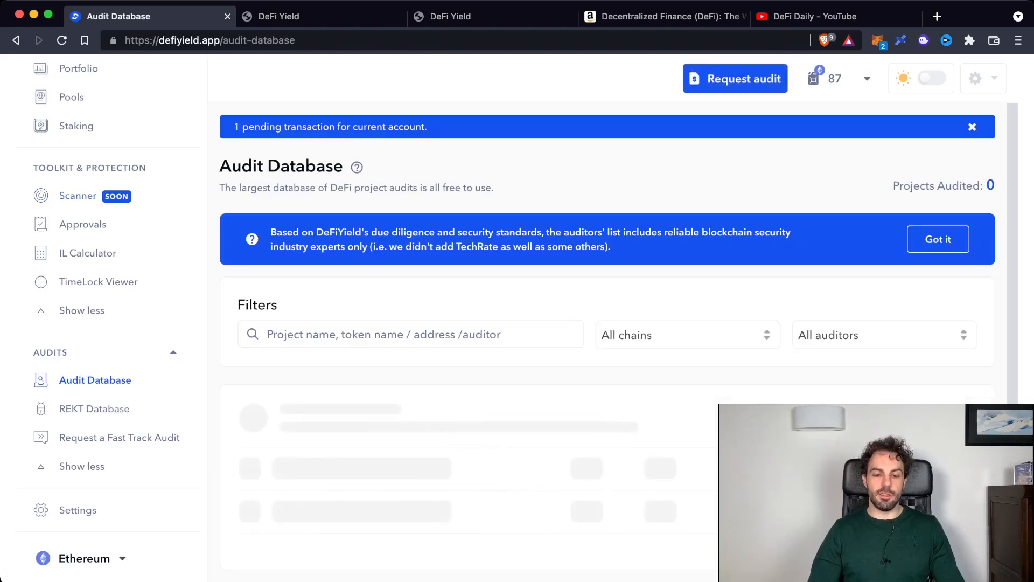
{"action": "left_click_drag", "start_coordinate": [224, 188], "coordinate": [434, 188]}
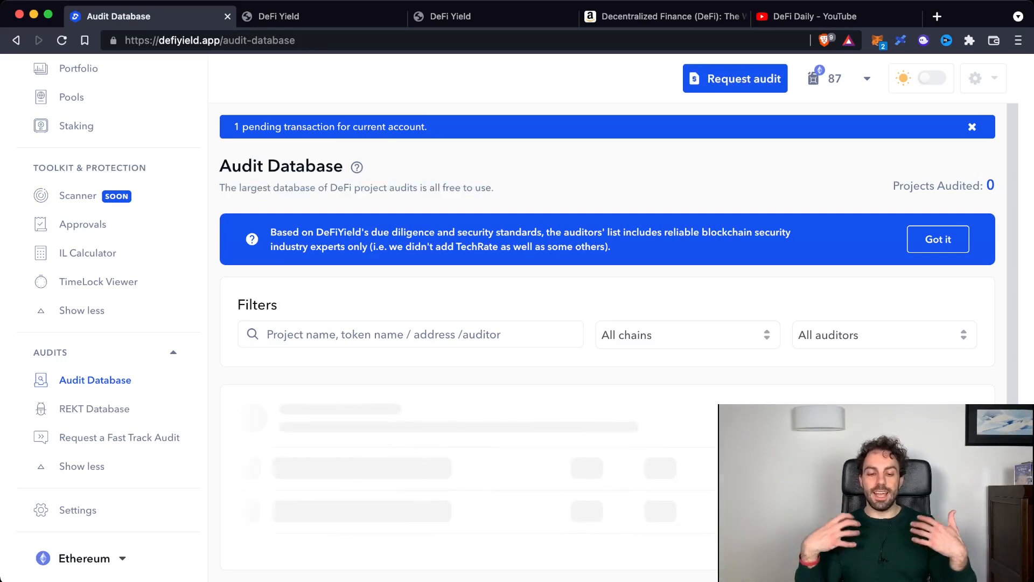
{"action": "left_click", "coordinate": [884, 334]}
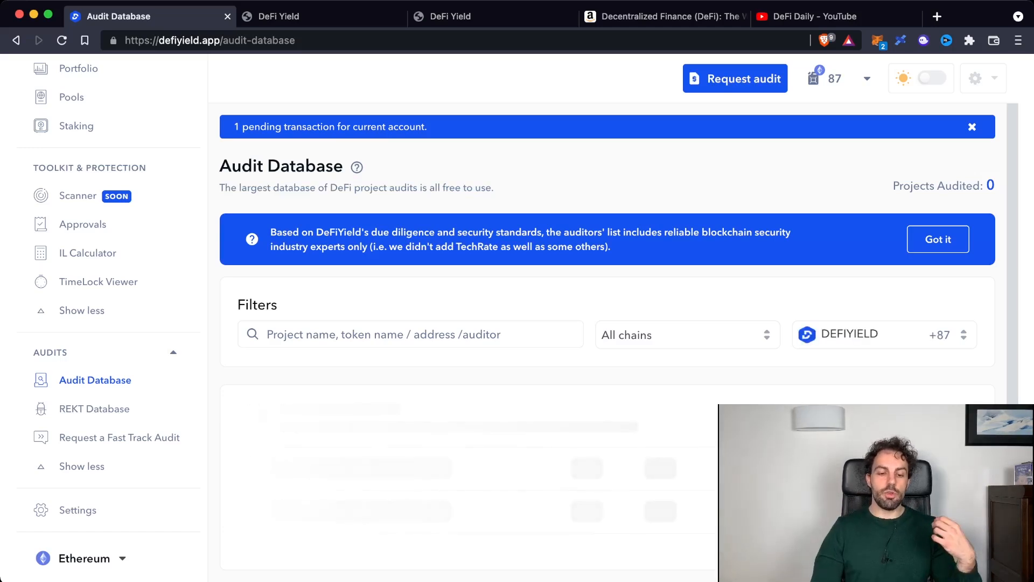
{"action": "left_click", "coordinate": [972, 127]}
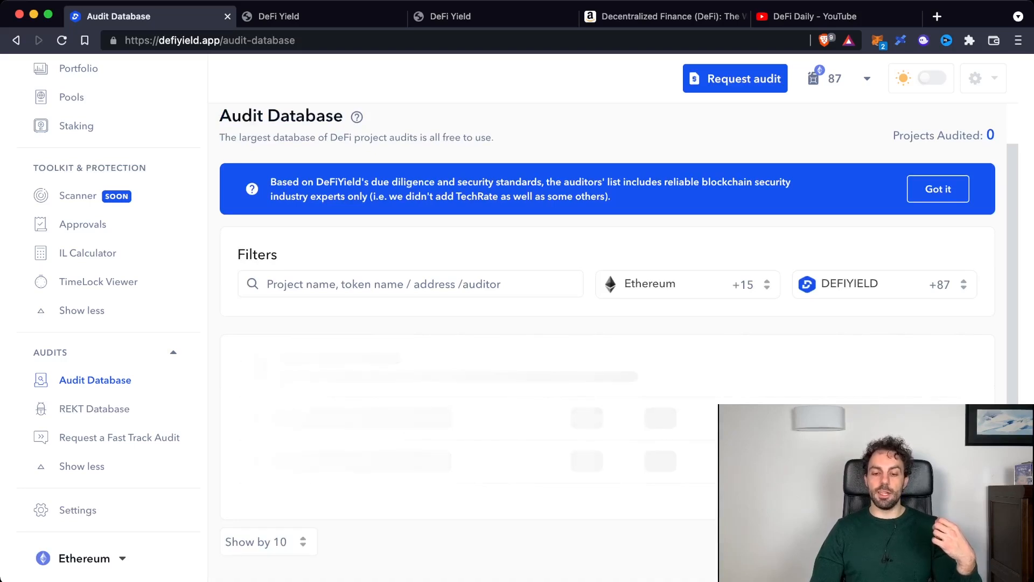
Browse the chain and auditor filter lists, then move on to the REKT Database of hacks and scams.
{"action": "left_click", "coordinate": [672, 284]}
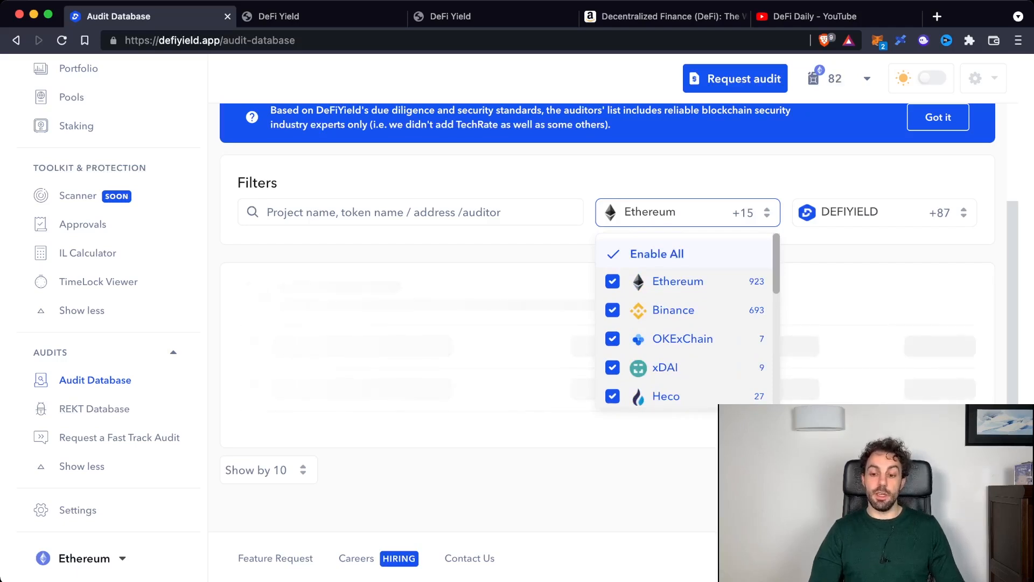
{"action": "left_click", "coordinate": [882, 212]}
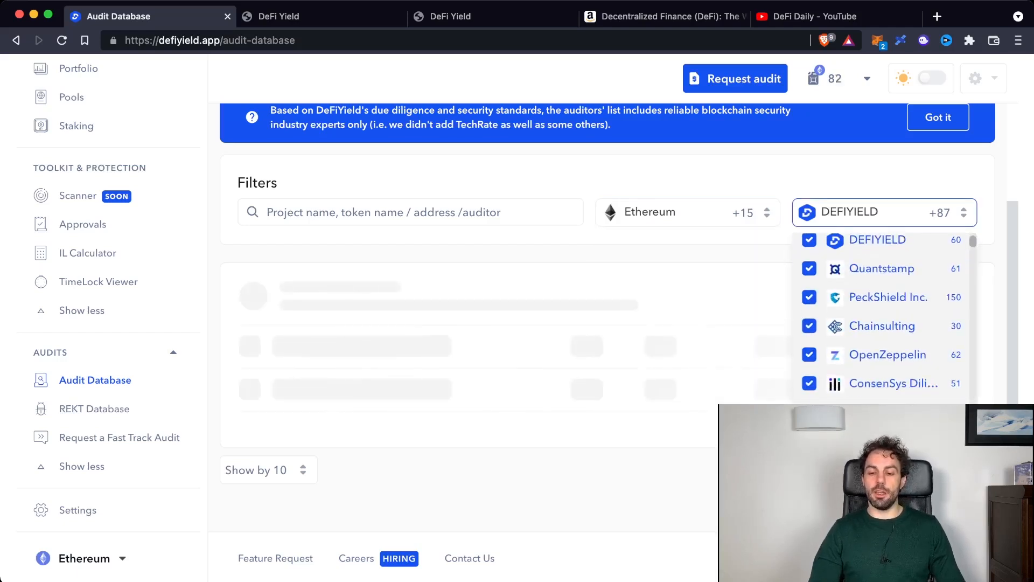
{"action": "scroll", "scroll_direction": "down", "scroll_amount": 3}
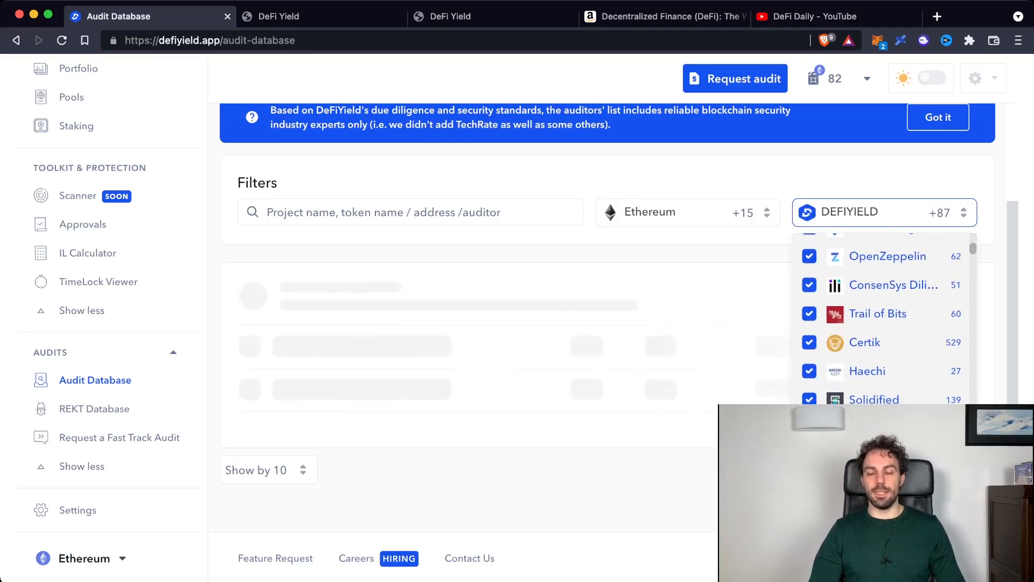
{"action": "scroll", "scroll_direction": "down", "scroll_amount": 3}
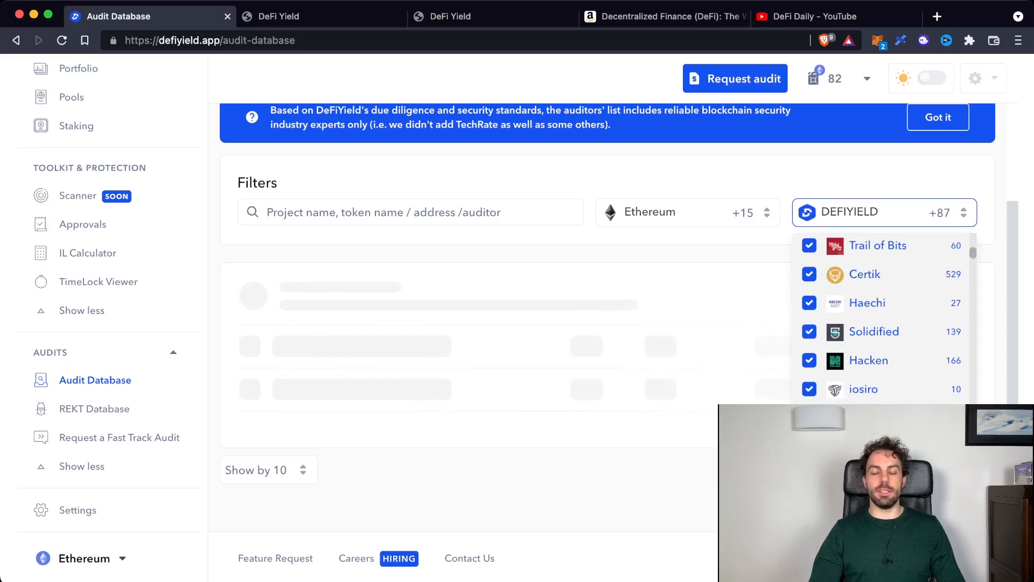
{"action": "left_click", "coordinate": [884, 212]}
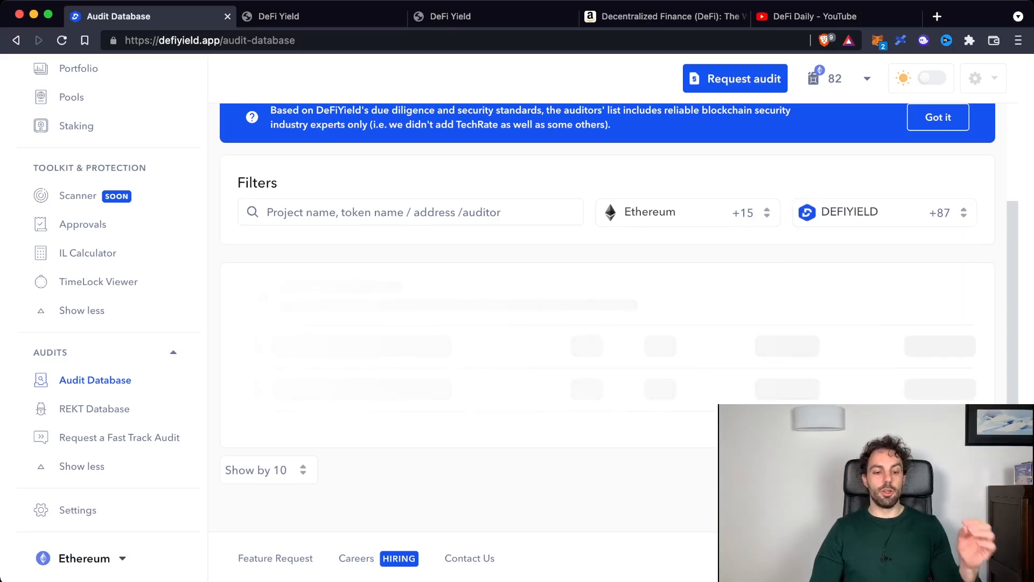
{"action": "left_click", "coordinate": [94, 408]}
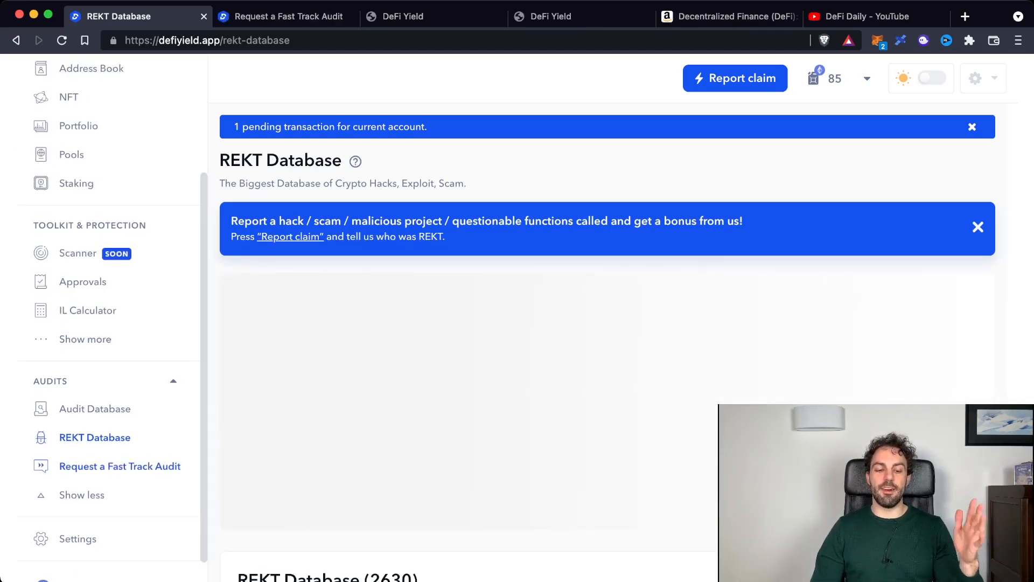
Return to the defiyield.app homepage headed 'Manage Your DeFi Life'.
{"action": "left_click", "coordinate": [284, 17]}
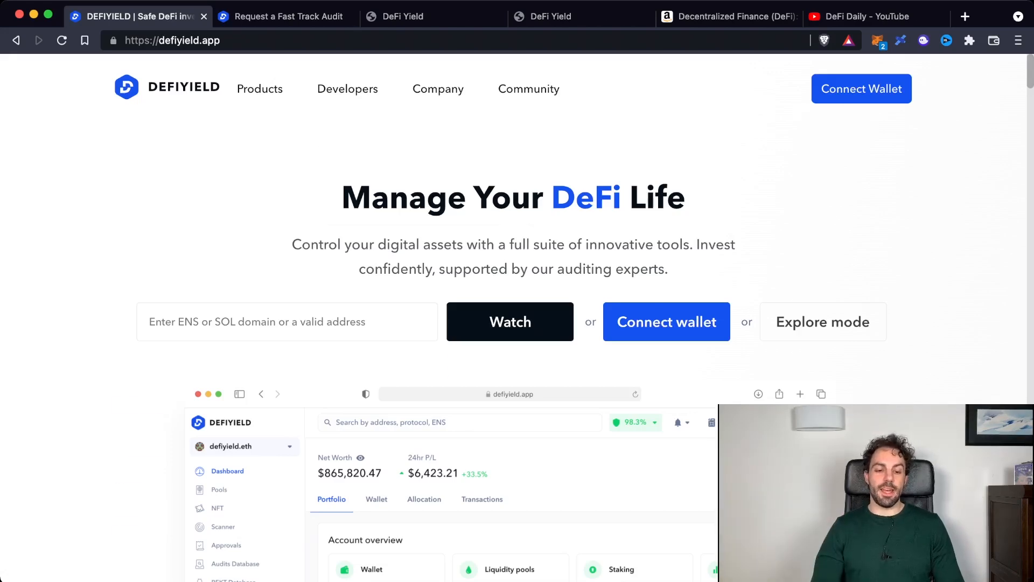
{"action": "scroll", "scroll_direction": "down", "scroll_amount": 3}
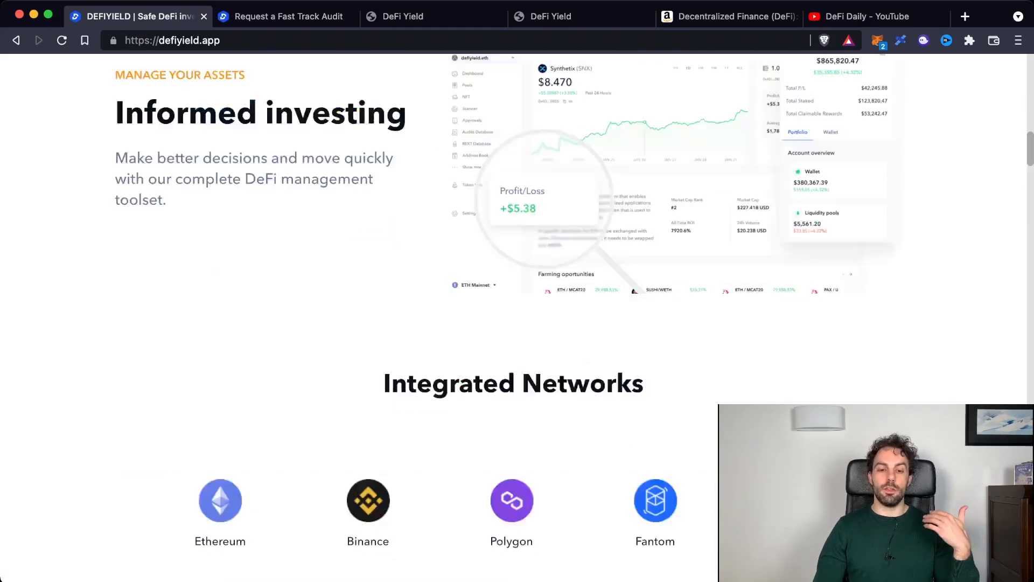
{"action": "scroll", "scroll_direction": "up", "scroll_amount": 3}
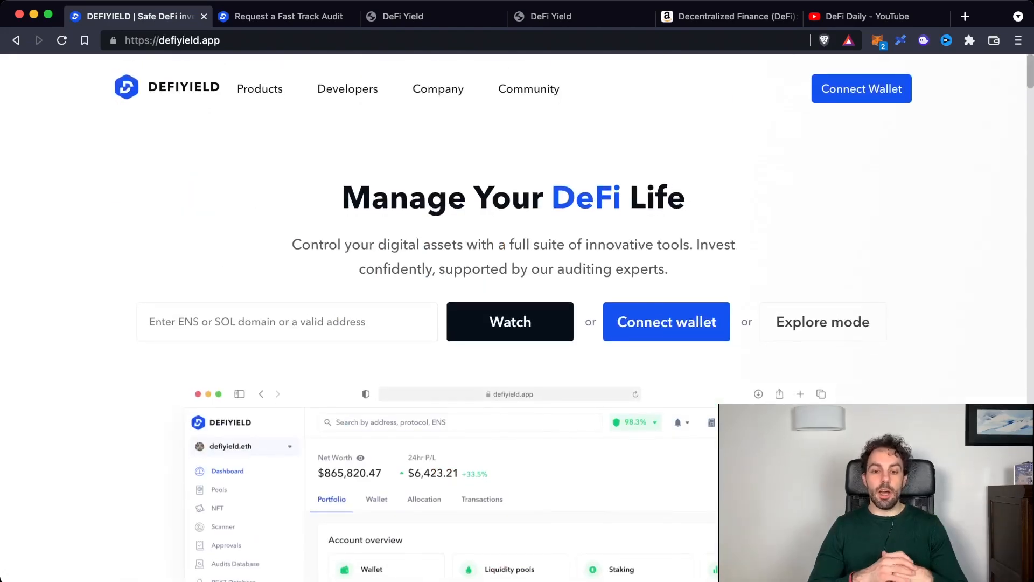